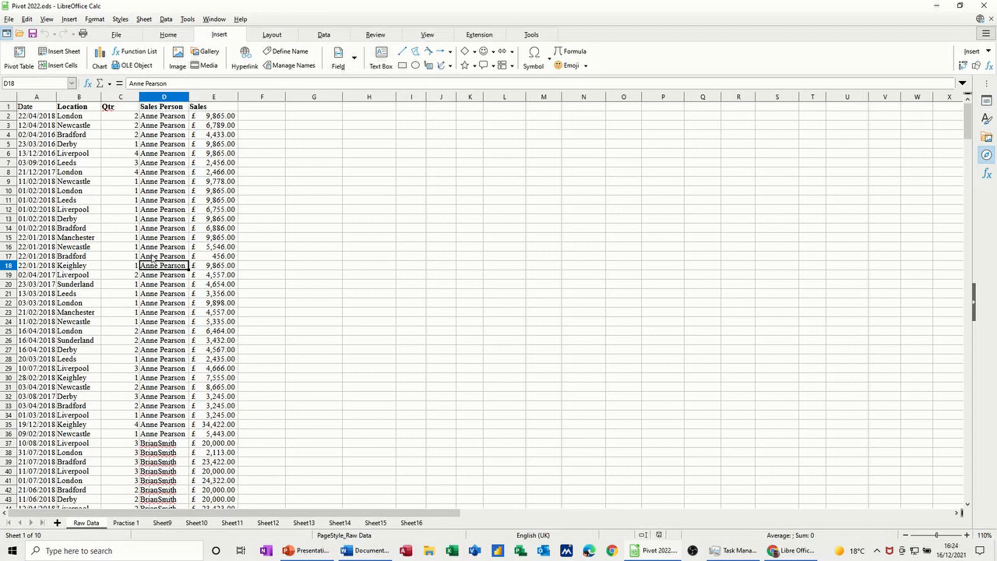
mouse_move(95, 273)
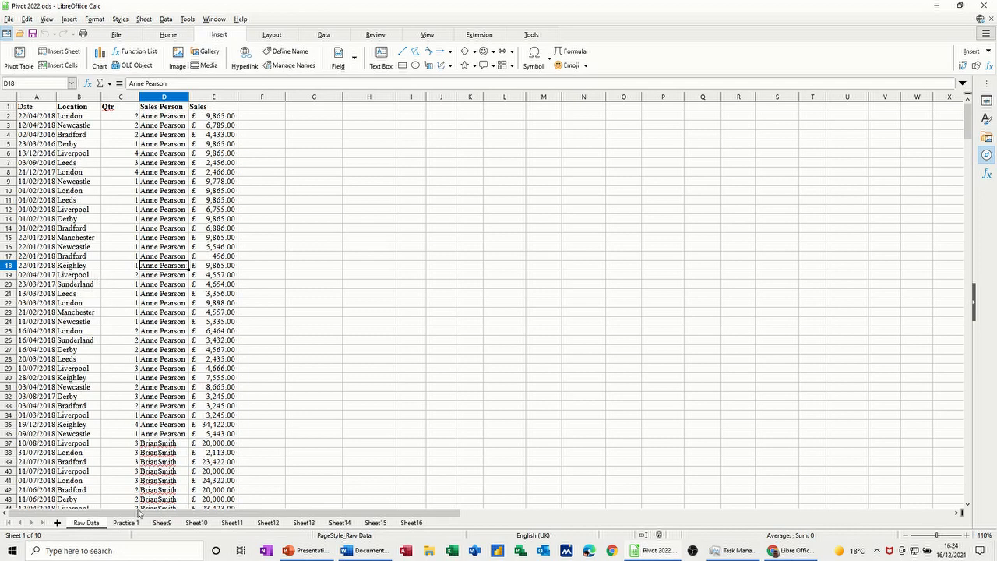
Step: Select a cell in the Raw Data sales table and start a new pivot table
click(125, 523)
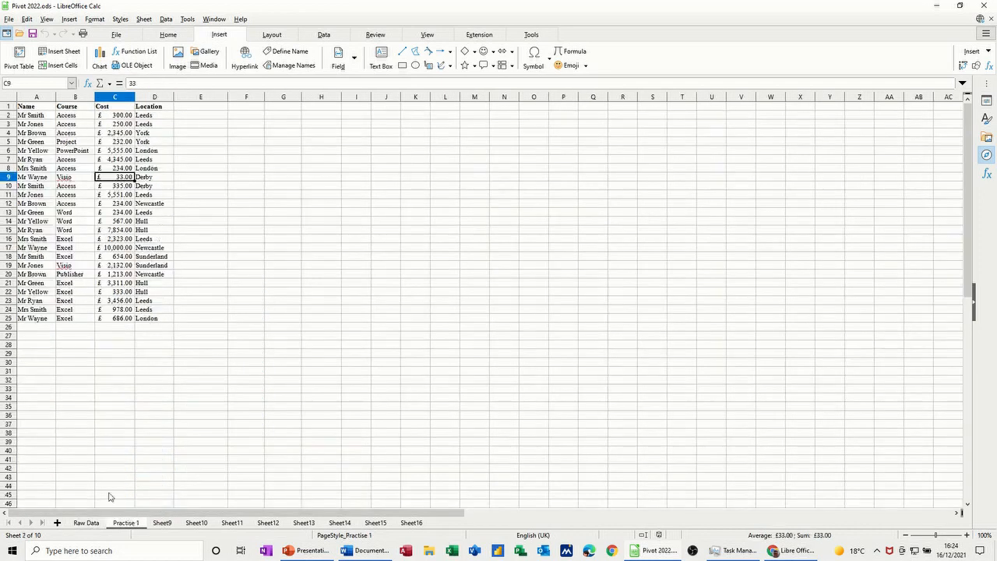
click(86, 523)
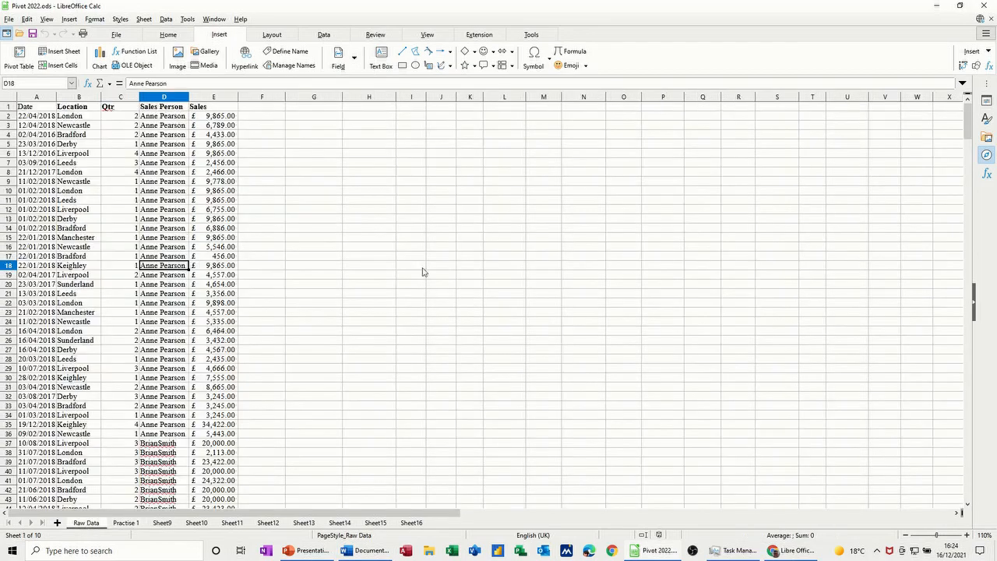
click(164, 228)
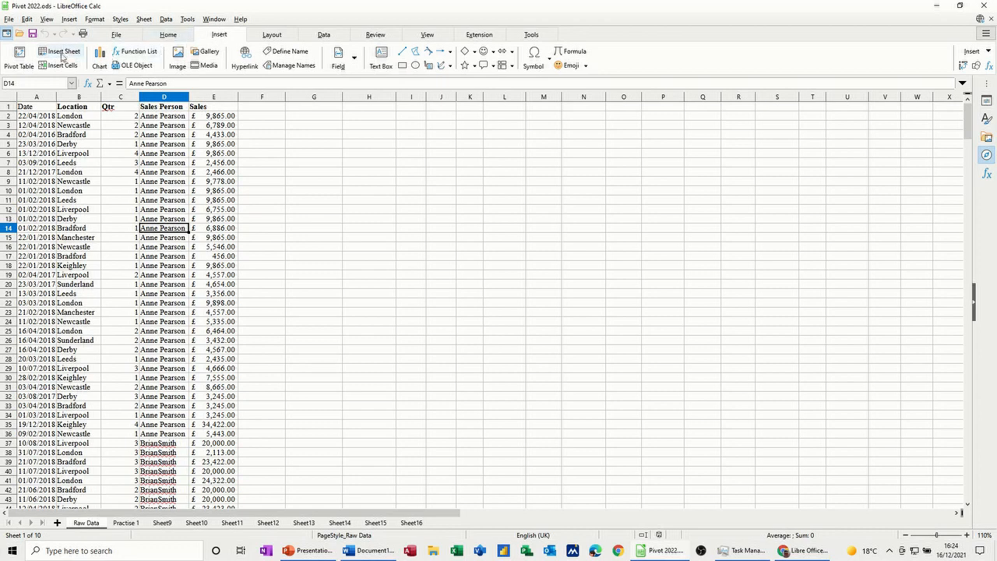
click(19, 57)
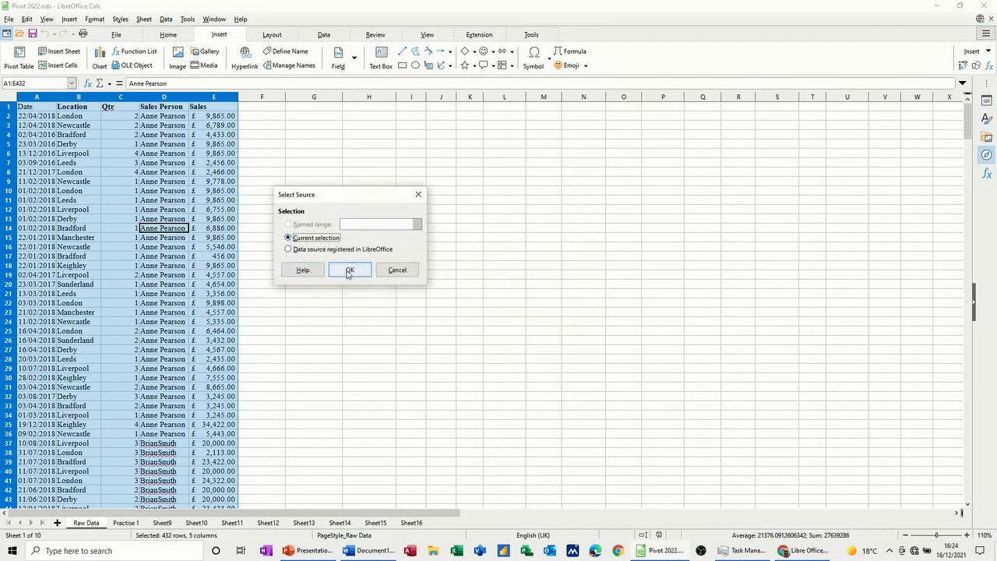
Step: Accept the current selection as the source and enable drill to details
click(349, 269)
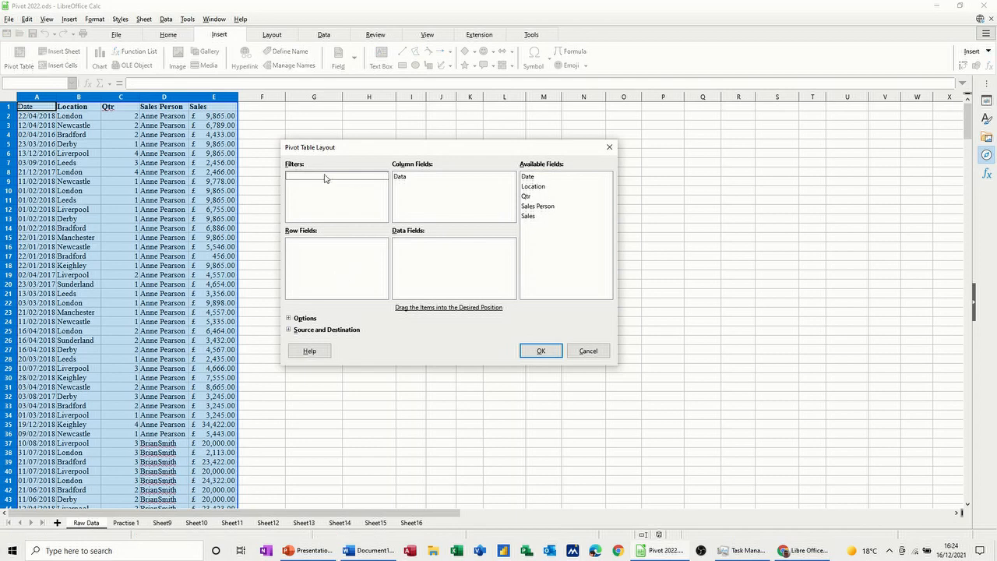
mouse_move(421, 211)
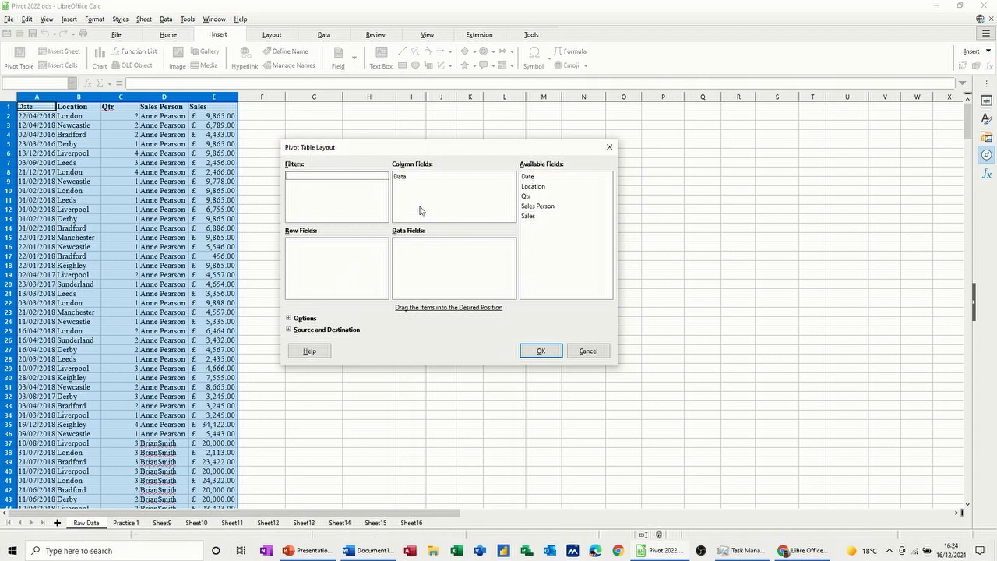
click(289, 318)
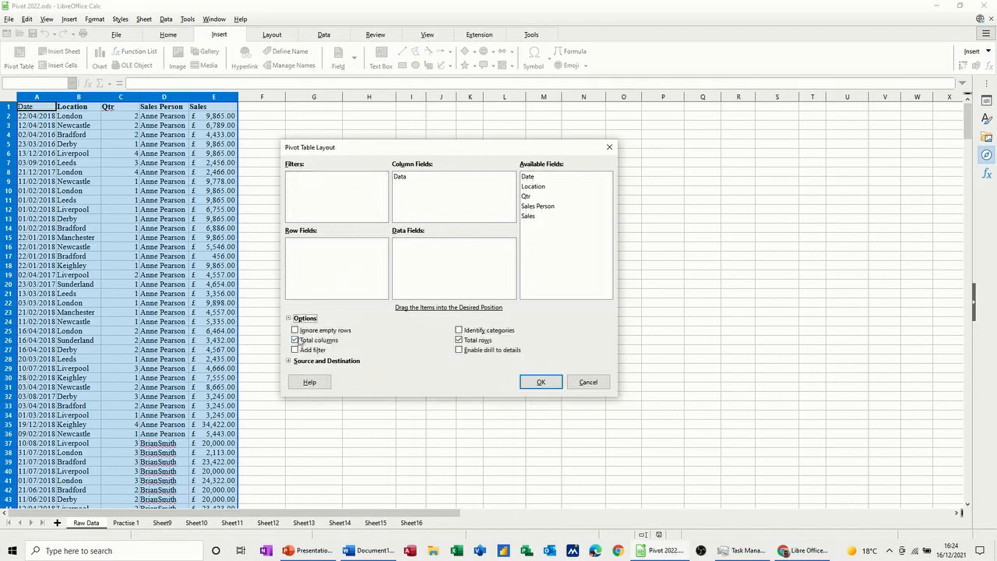
click(289, 360)
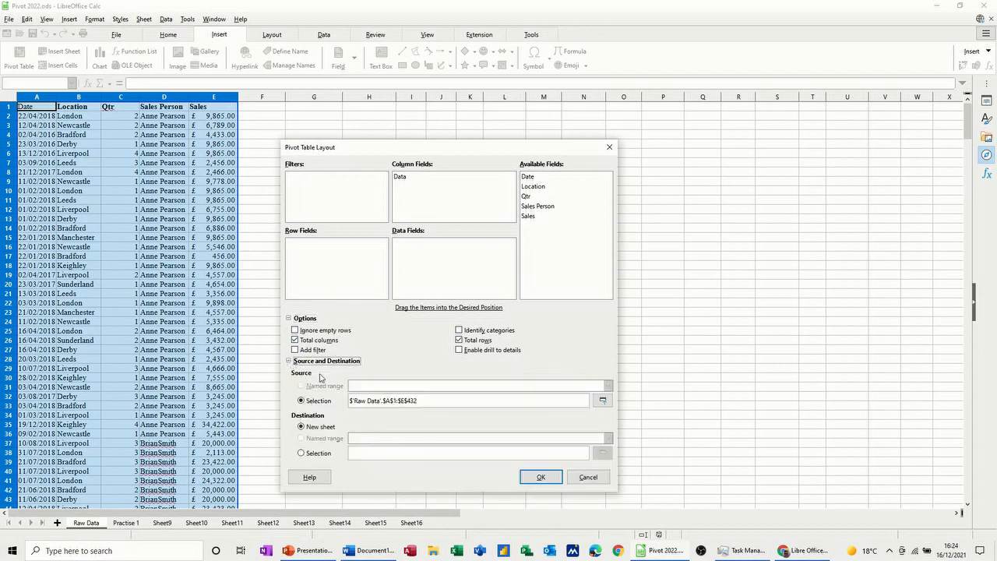
mouse_move(456, 361)
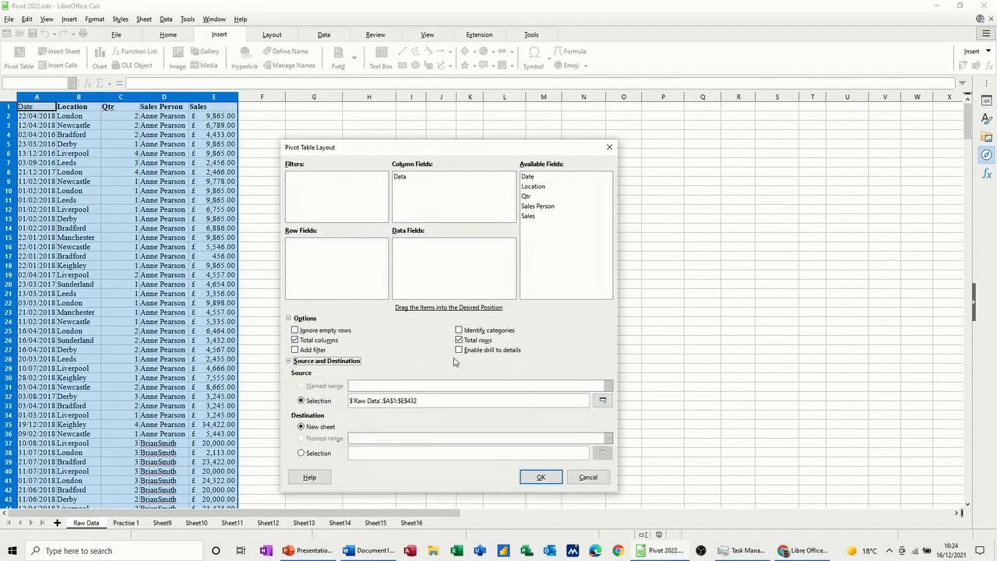
click(458, 350)
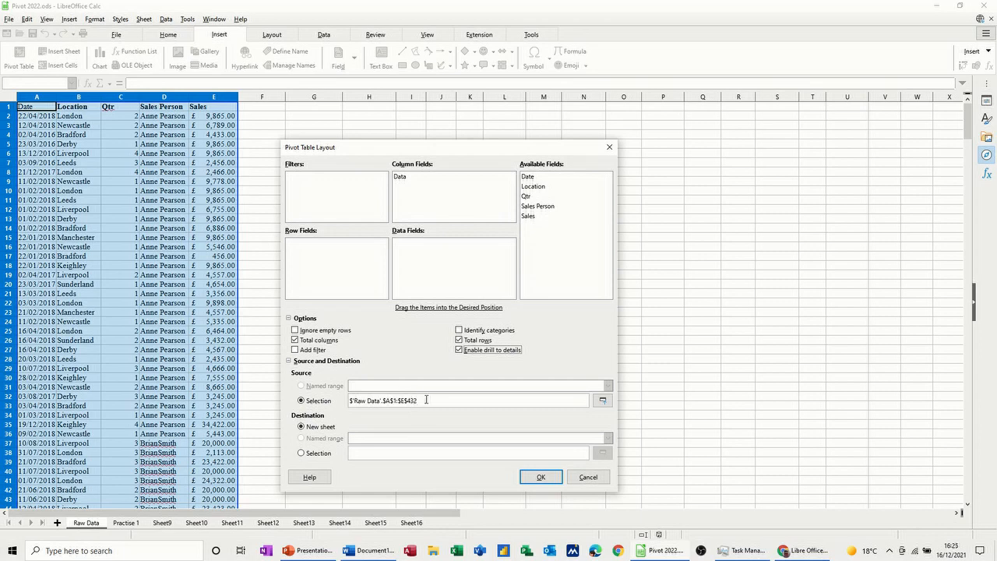
mouse_move(402, 407)
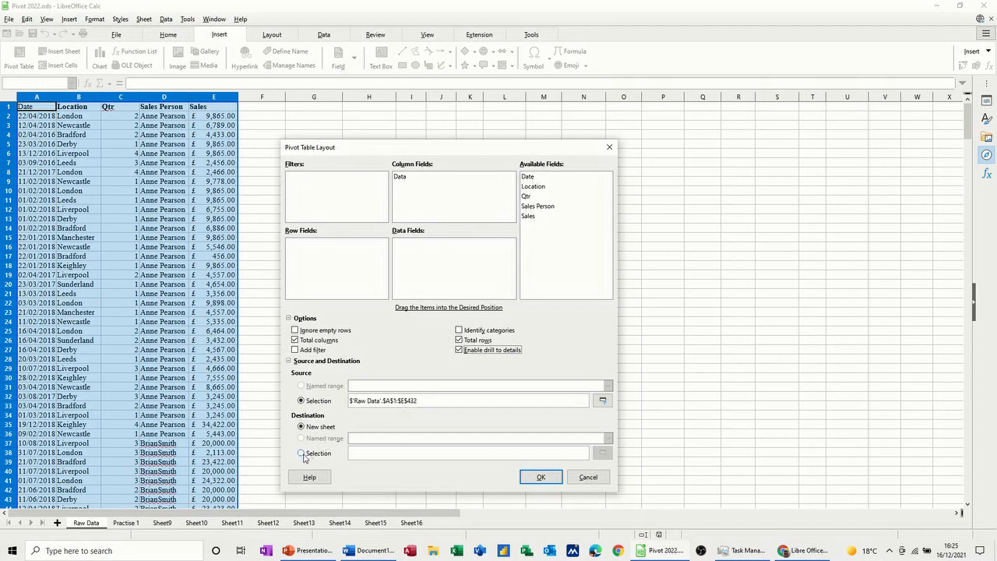
Step: Output to H2 with Sum of Sales as data, Location as rows, and Qtr as filter
click(301, 453)
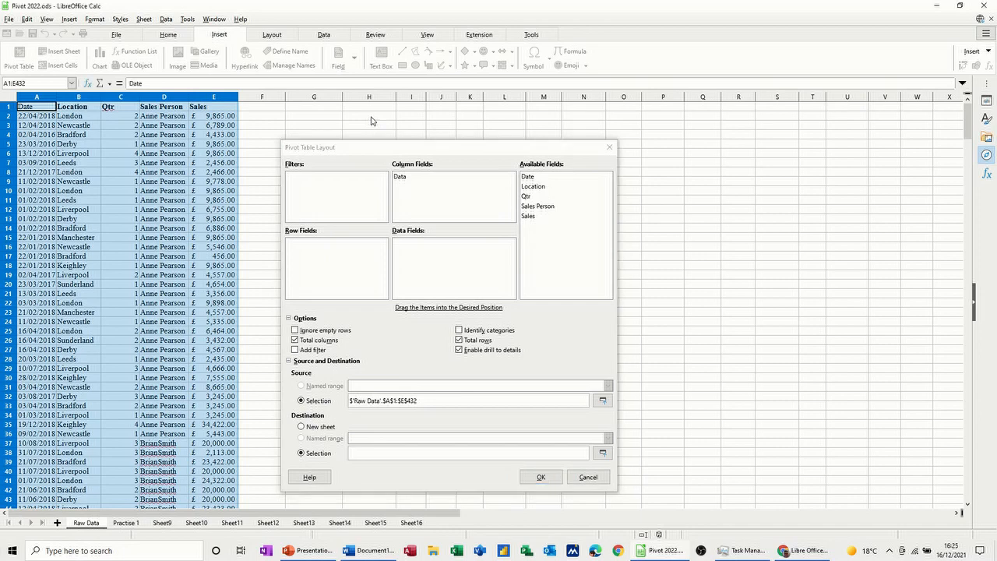
click(368, 115)
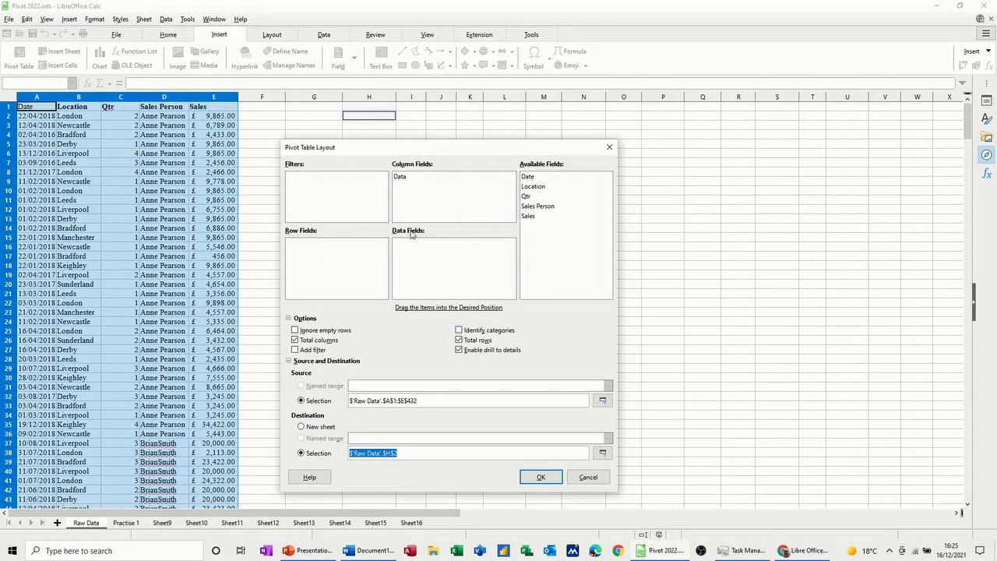
click(528, 216)
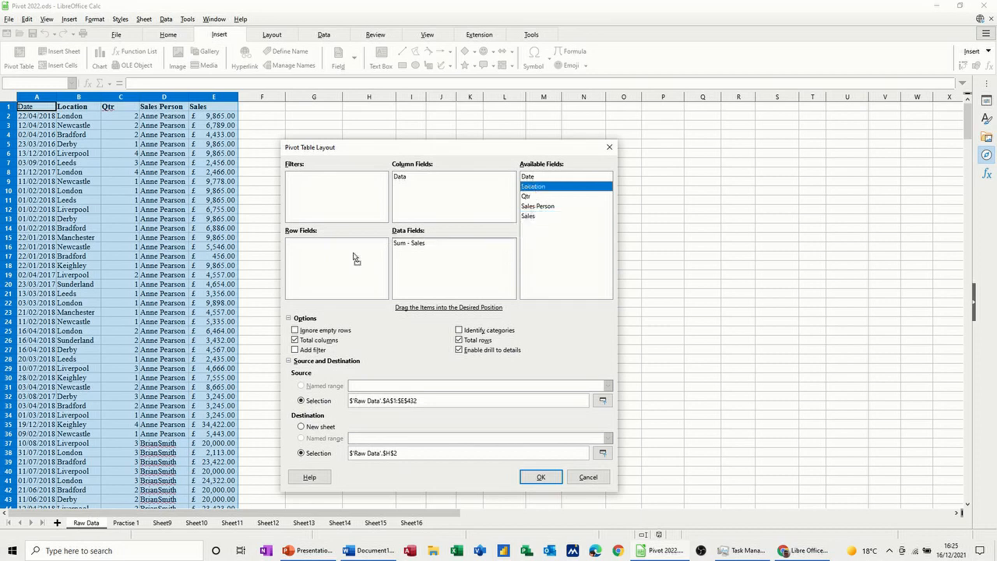
drag(533, 186, 327, 249)
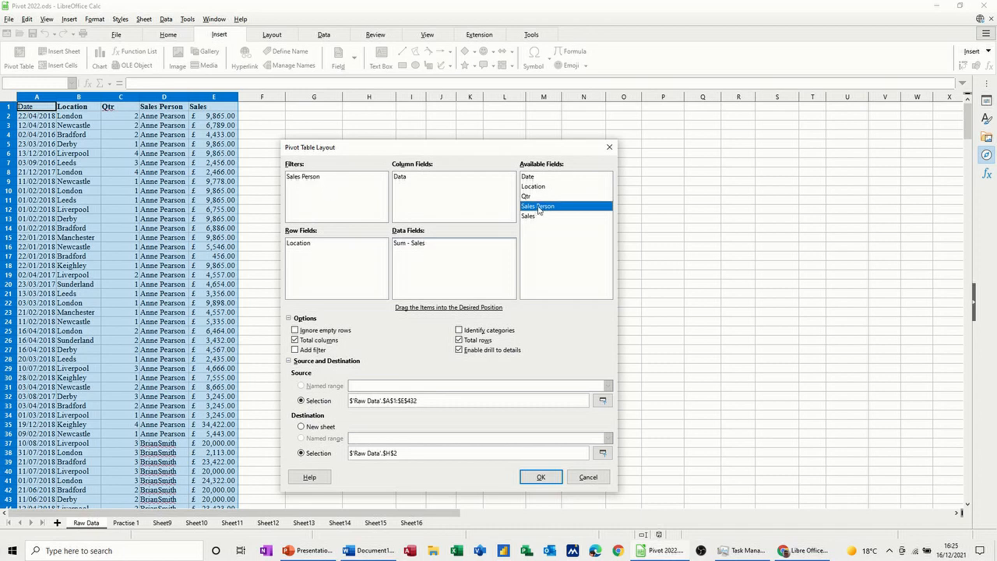
drag(525, 196, 290, 185)
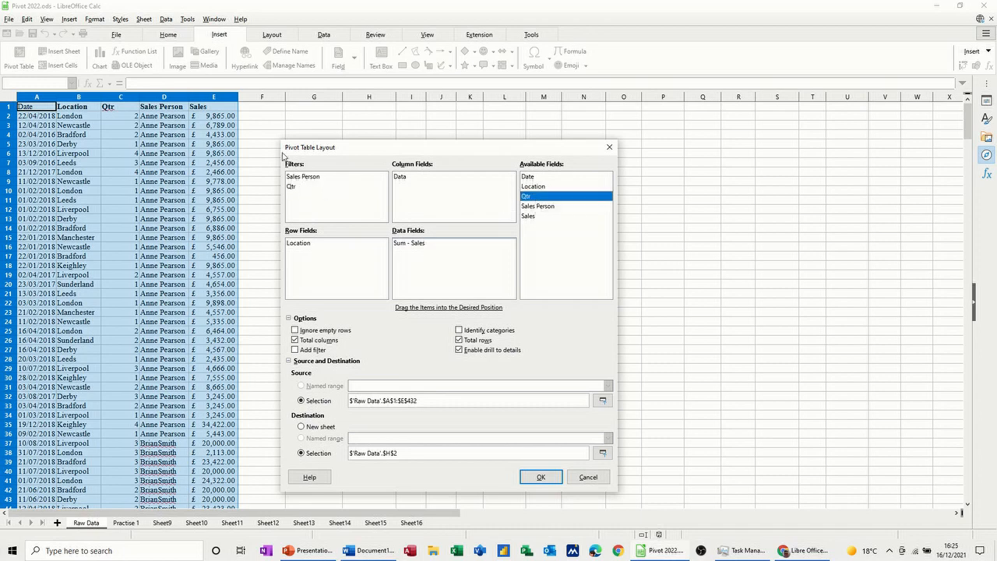
mouse_move(421, 398)
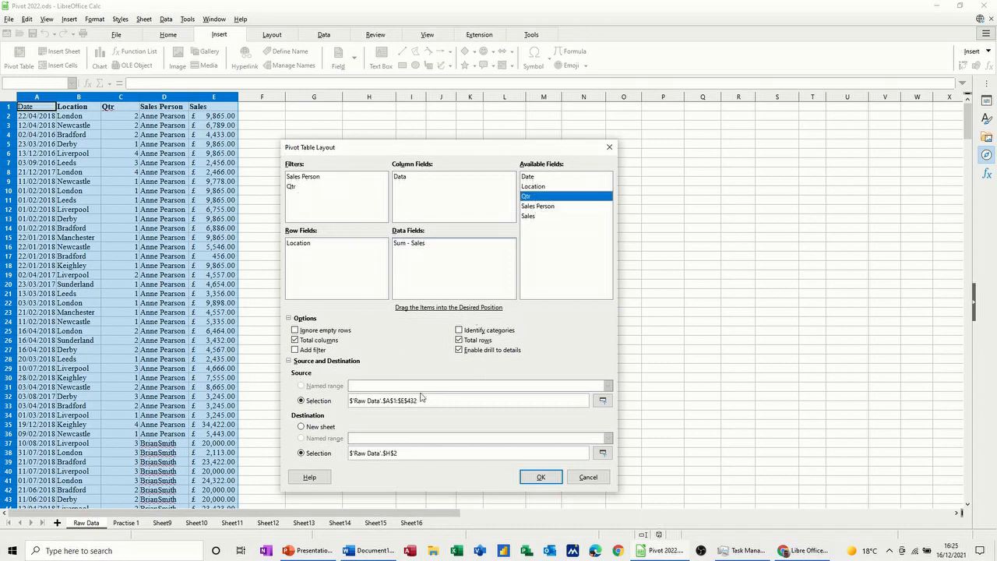
Step: Create the pivot table and widen column I to show the £9,141,681.00 total
click(540, 477)
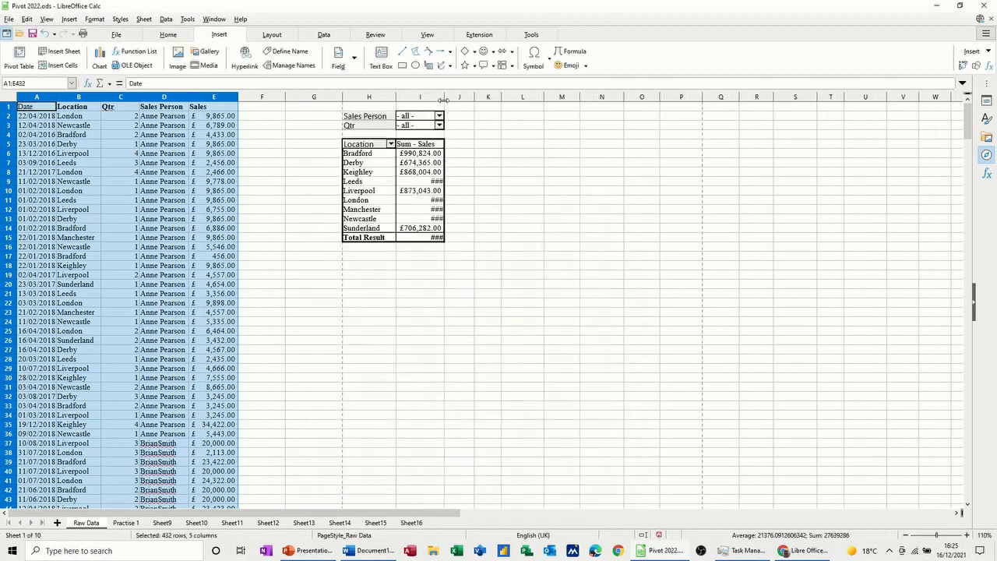
drag(444, 96, 456, 97)
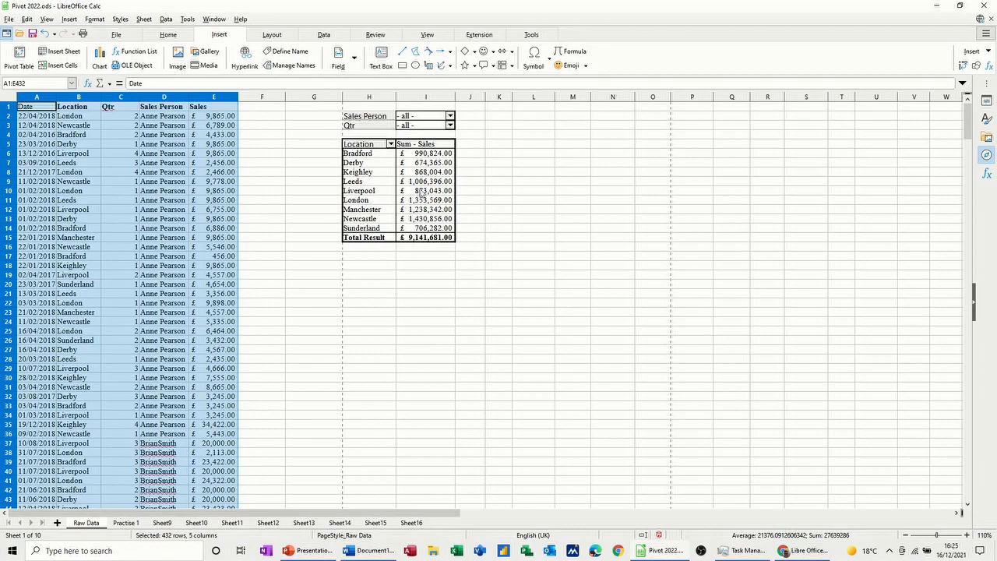
mouse_move(421, 193)
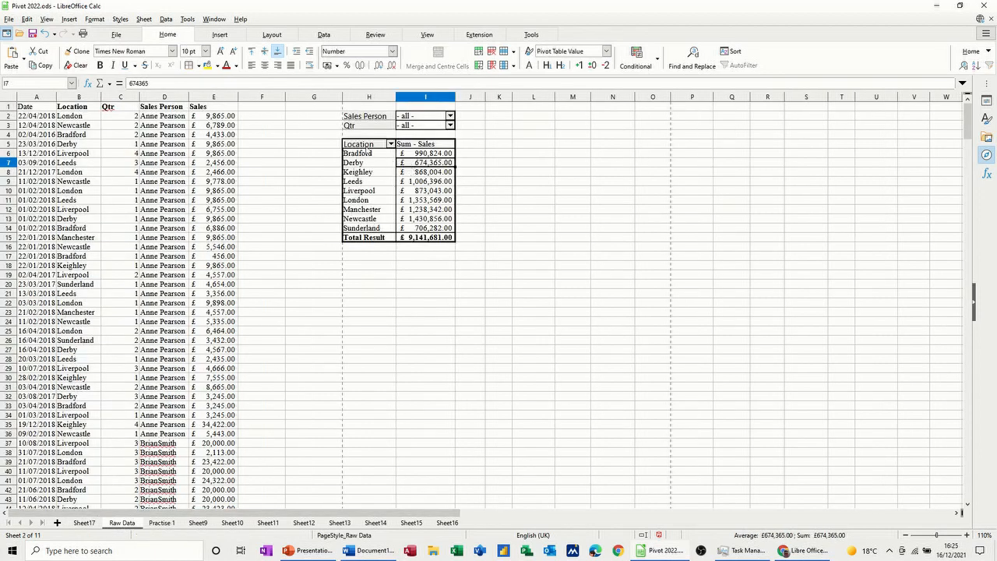
right_click(366, 143)
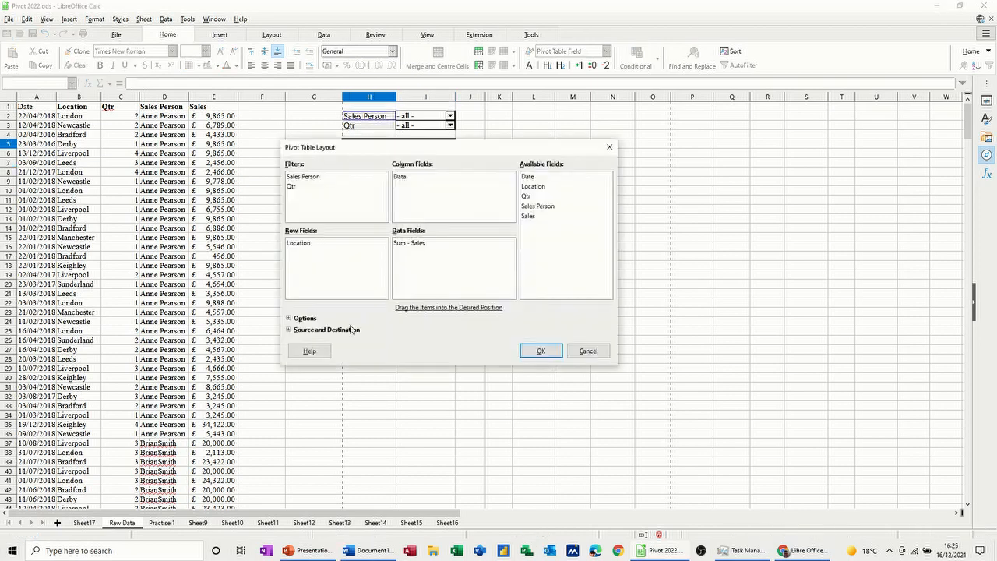
click(289, 330)
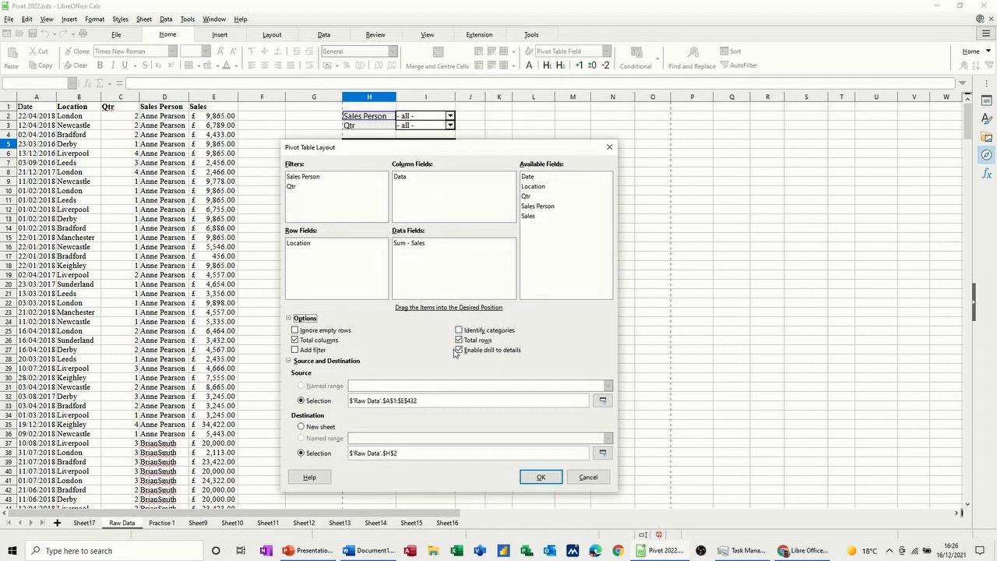
click(459, 348)
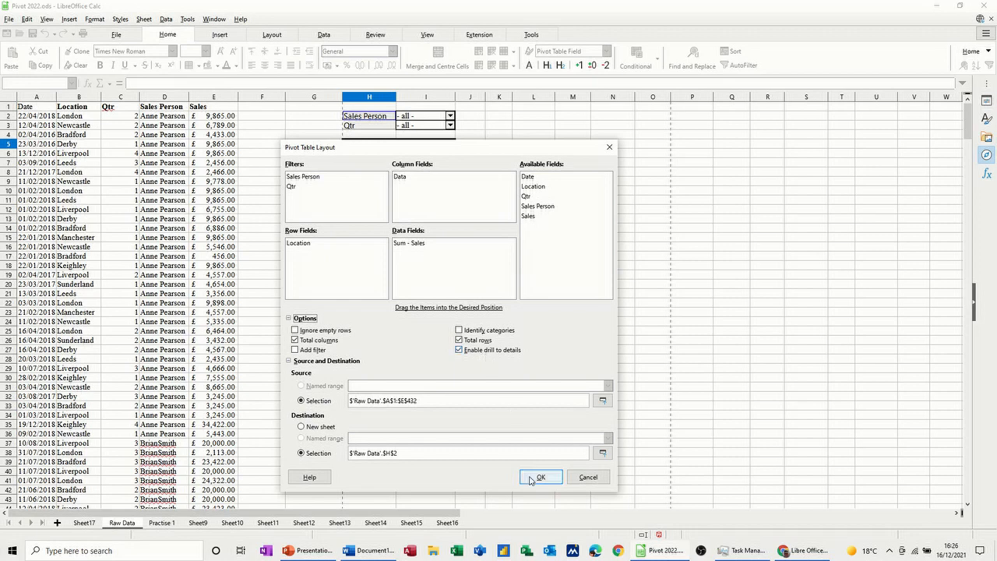
click(540, 476)
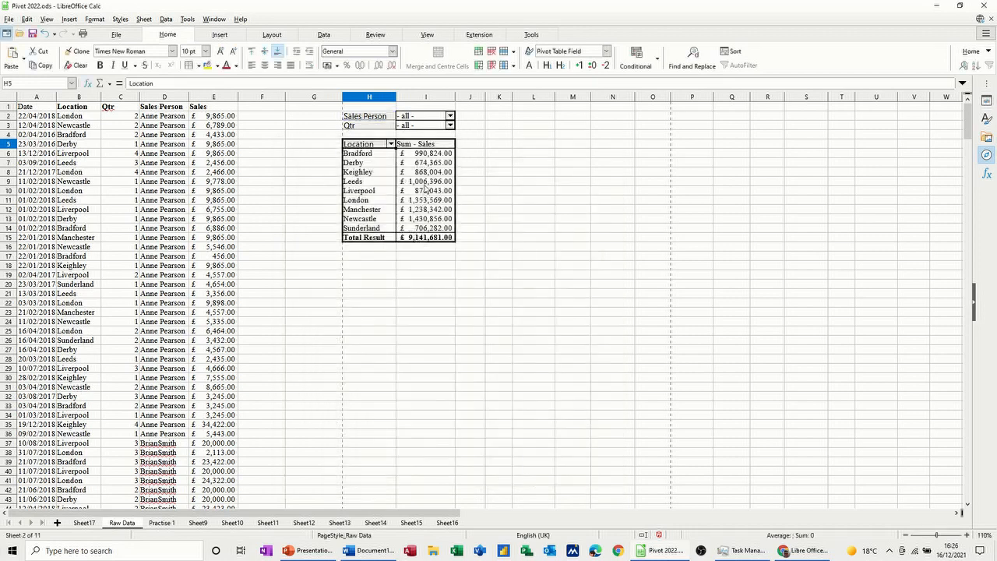
click(425, 171)
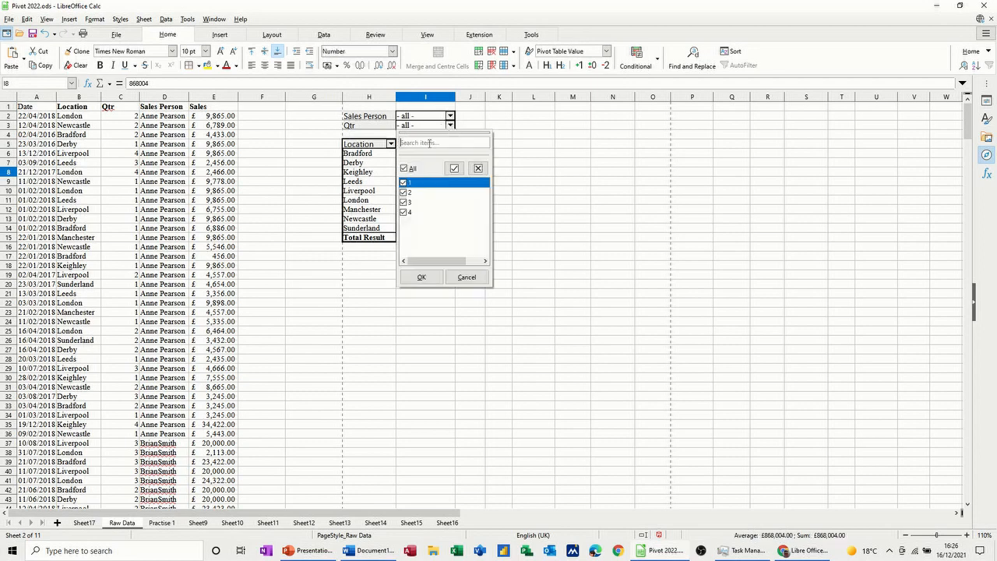
click(403, 169)
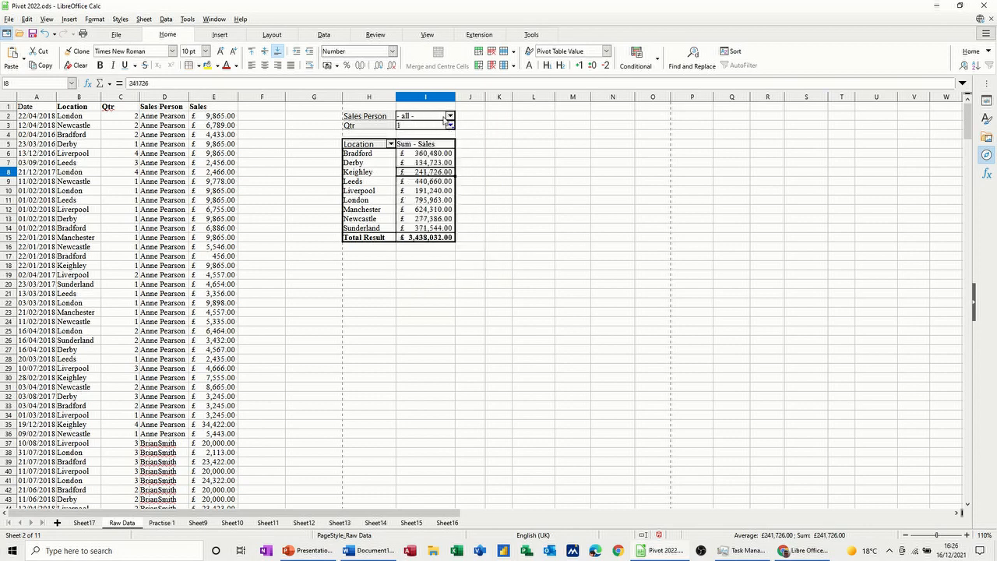
click(450, 116)
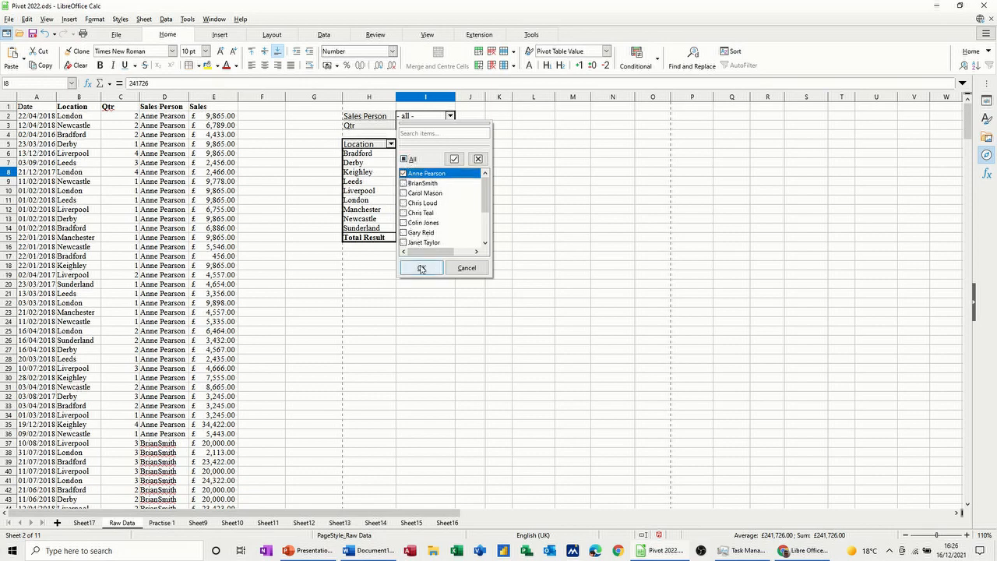
click(420, 267)
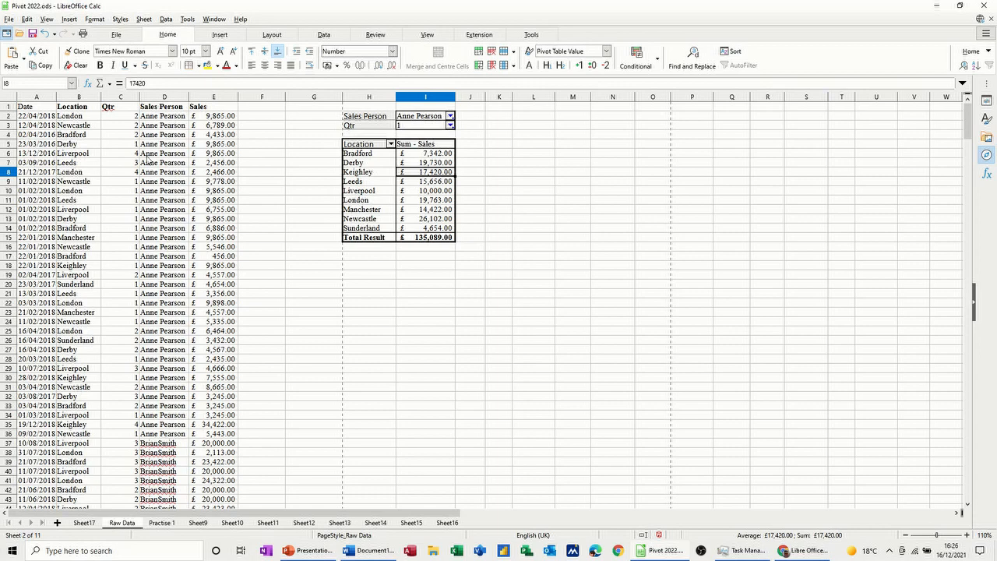
mouse_move(353, 192)
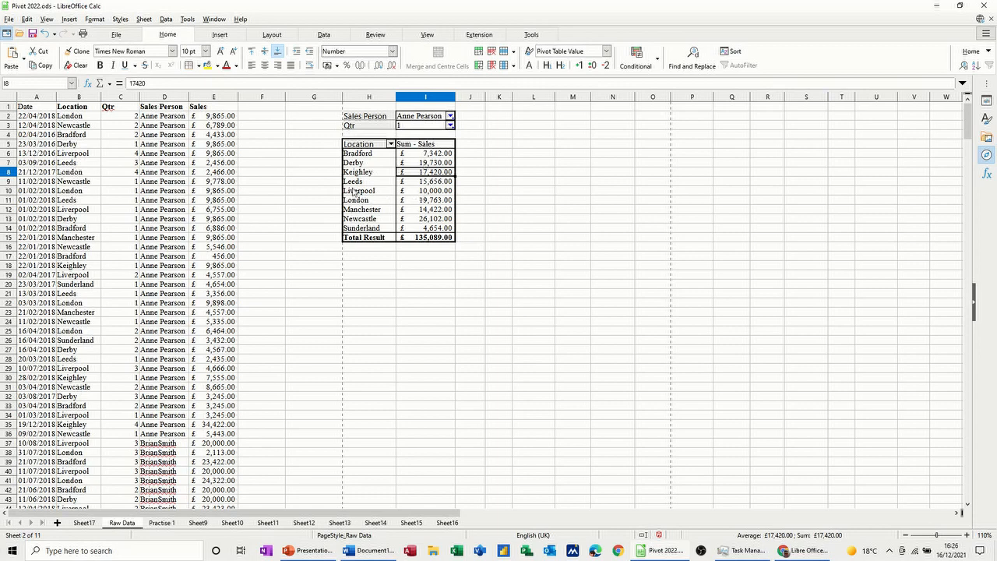
mouse_move(409, 172)
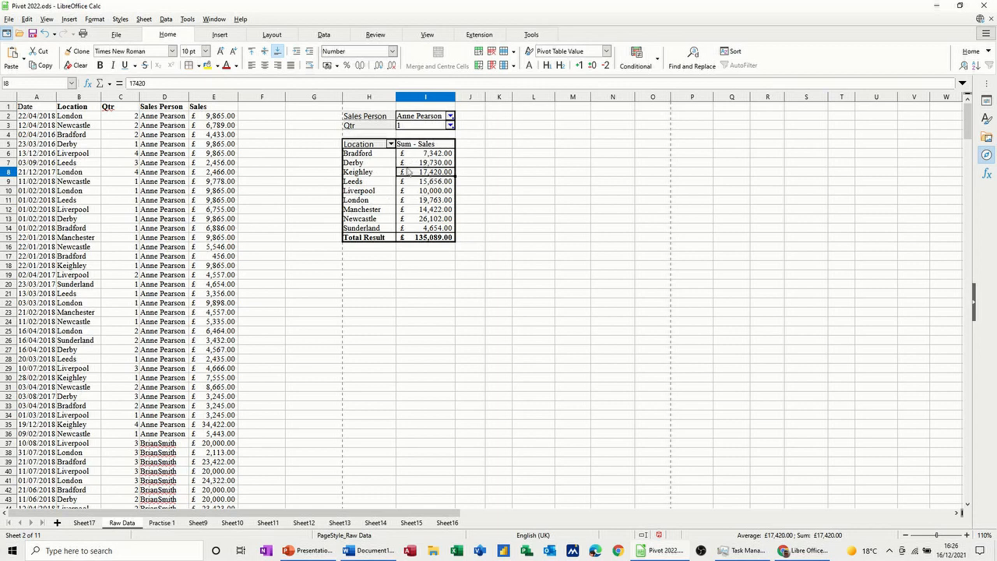
mouse_move(420, 194)
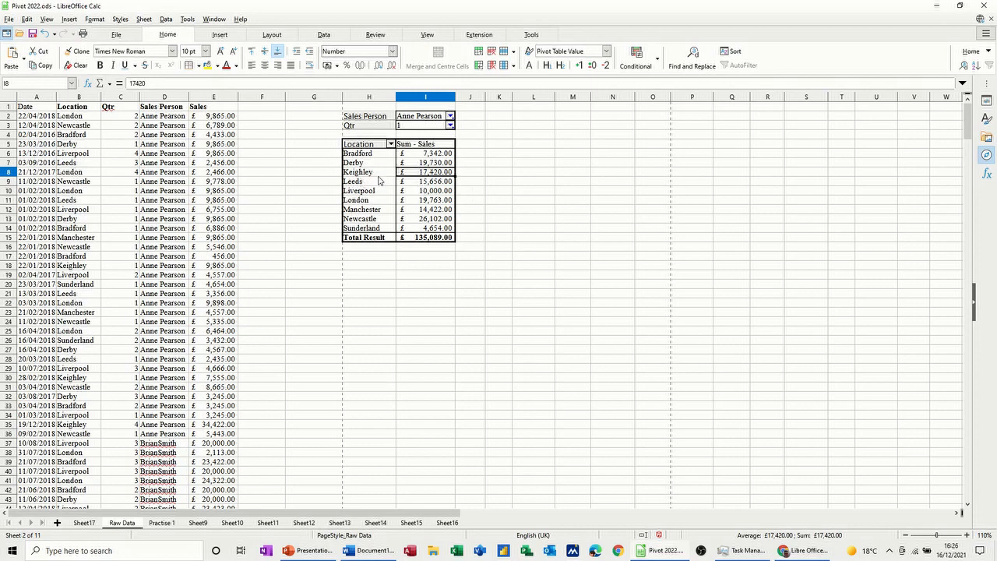
mouse_move(369, 174)
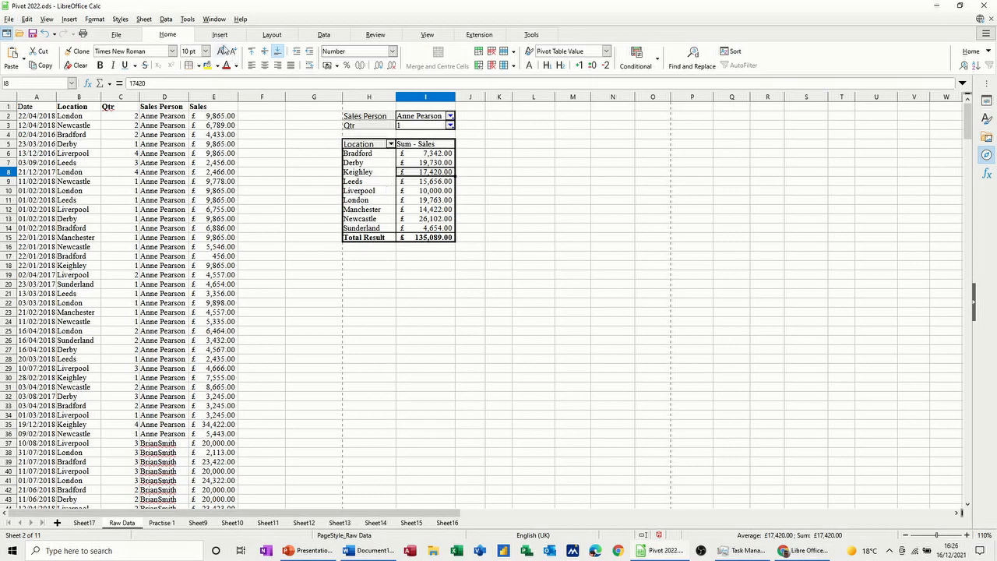
Step: Insert a column chart of the sales-by-location pivot table
click(220, 34)
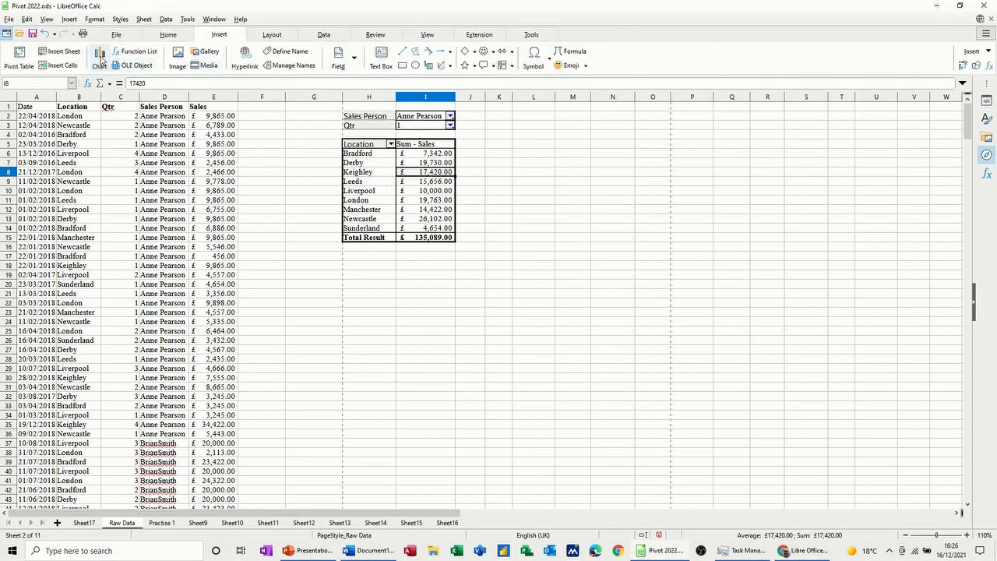
click(99, 56)
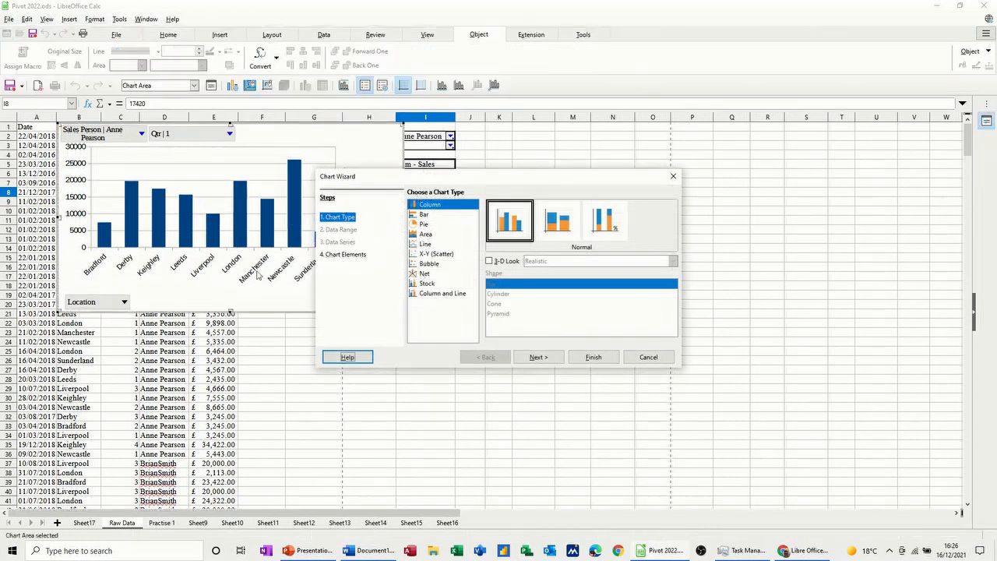
mouse_move(330, 294)
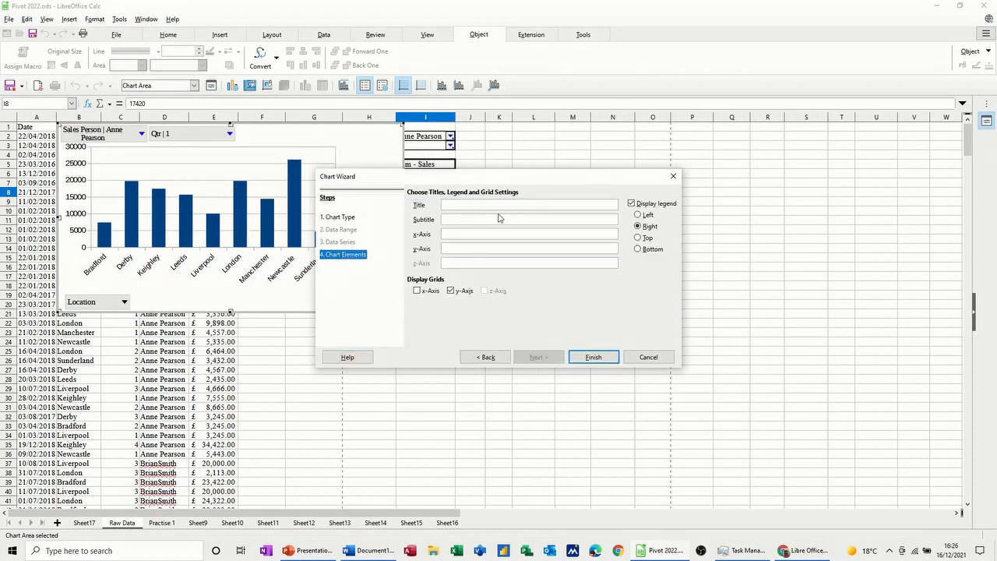
mouse_move(491, 315)
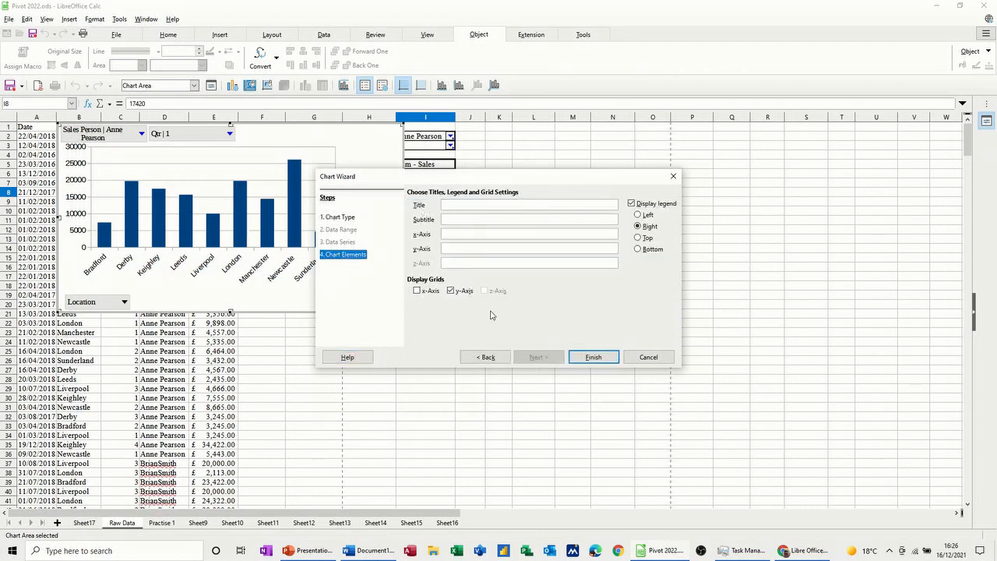
click(593, 357)
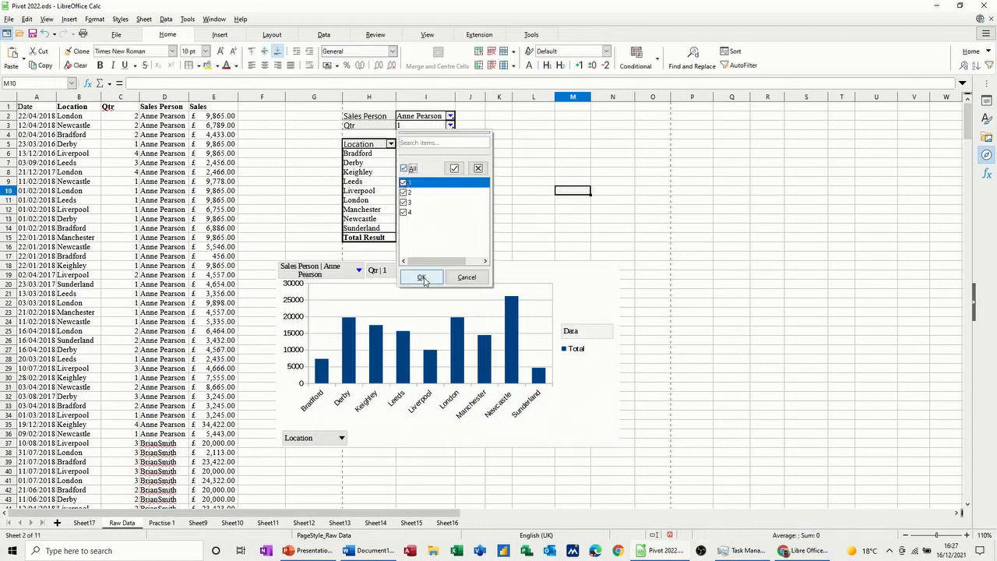
Step: Reset the Qtr and Sales Person filters to all and remove the chart legend
click(420, 277)
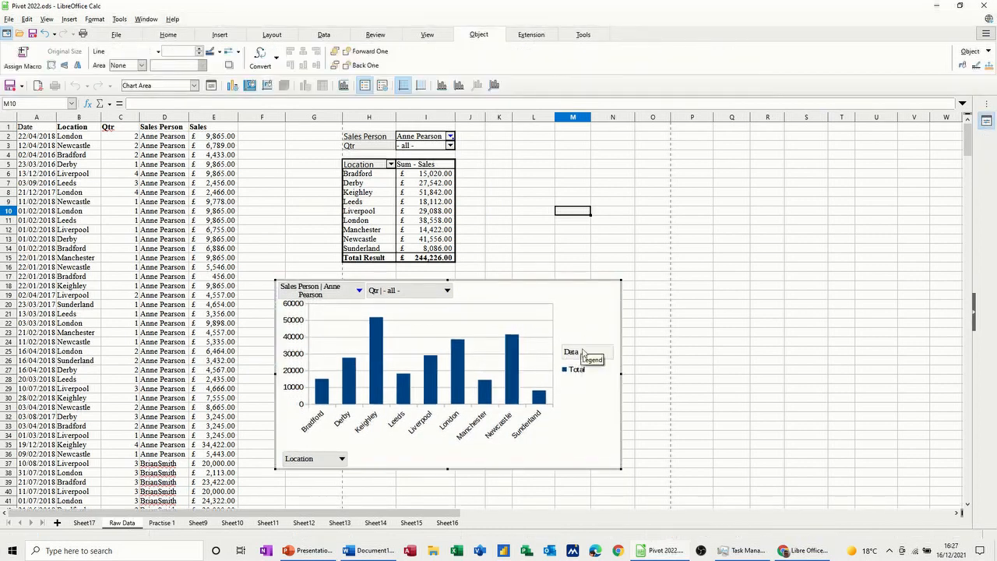
click(577, 360)
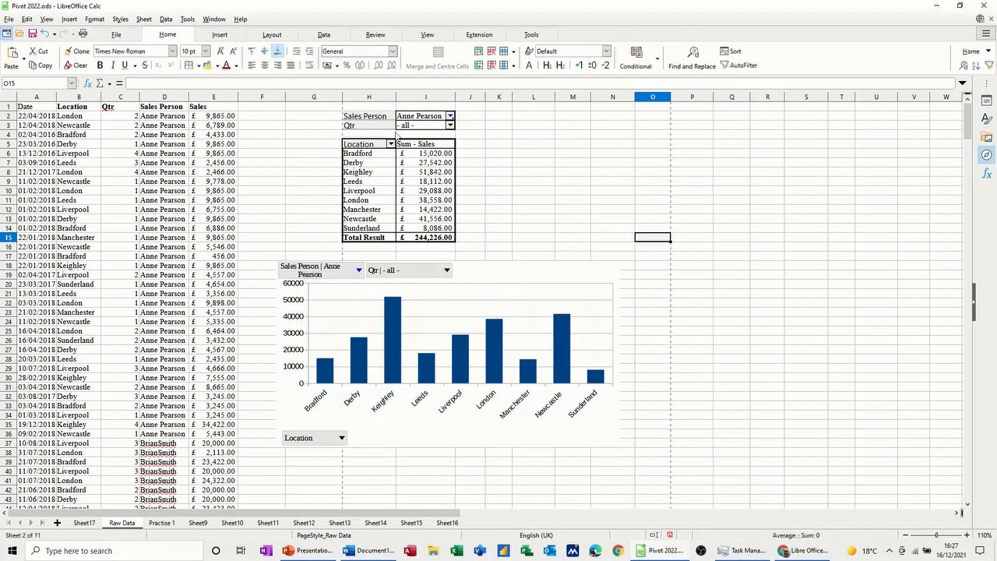
click(450, 116)
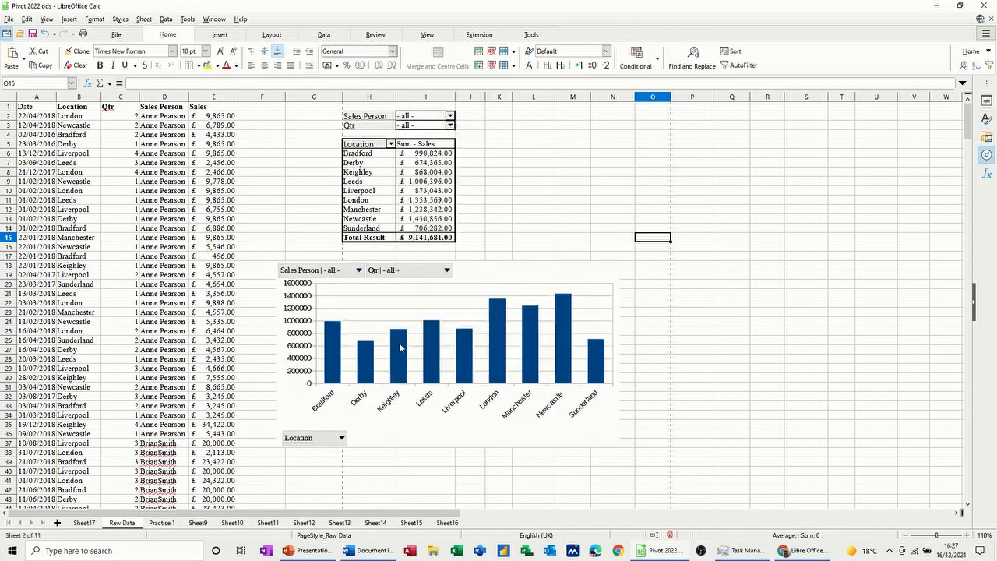
mouse_move(537, 295)
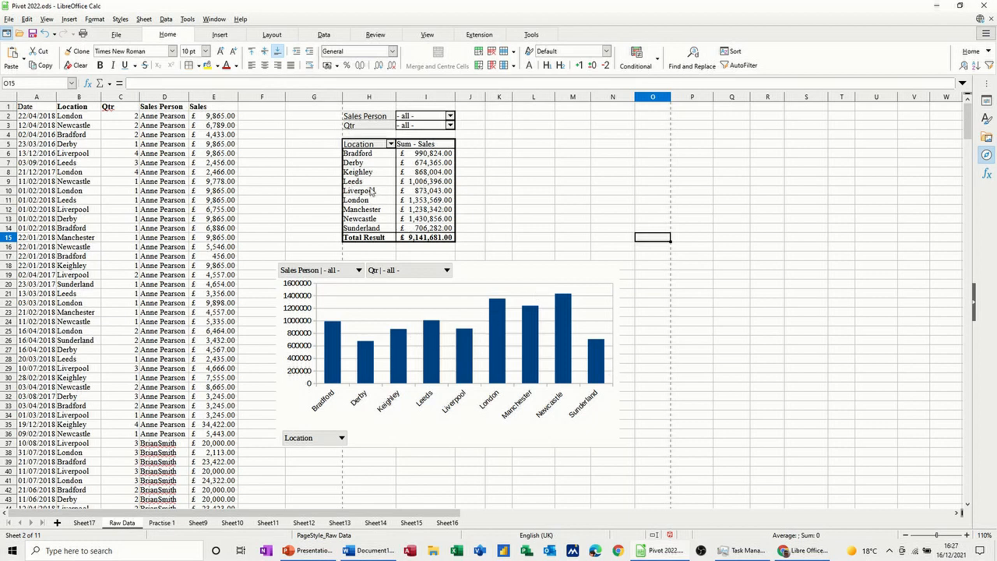
mouse_move(376, 265)
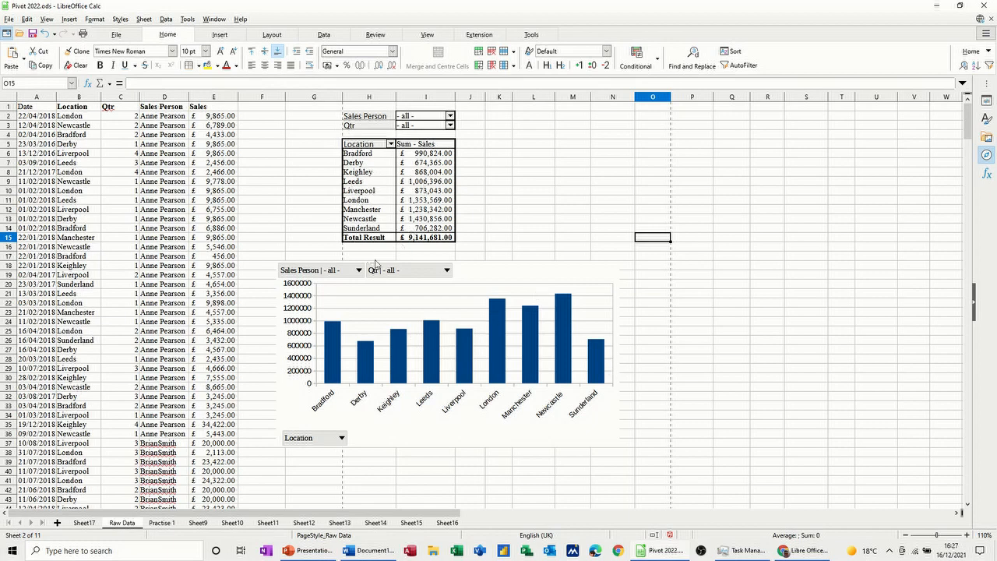
mouse_move(390, 161)
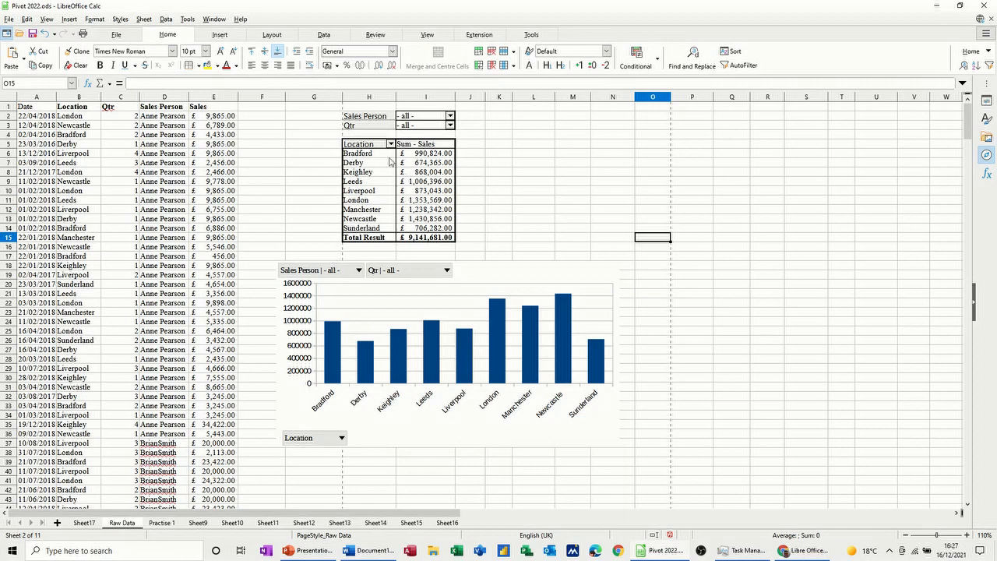
mouse_move(399, 220)
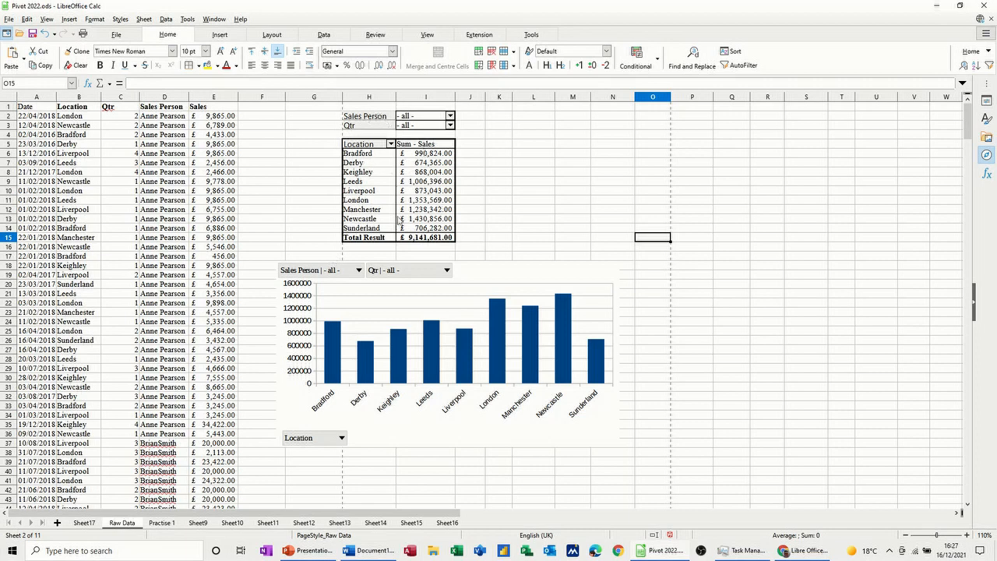
Step: Delete the old pivot table and chart, then name range A1:E432 'data'
click(450, 116)
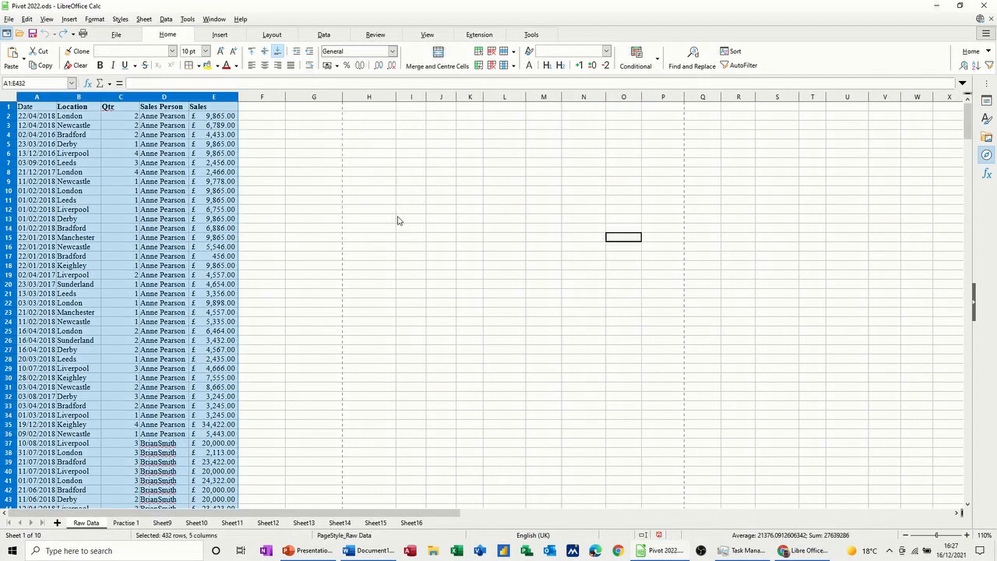
click(369, 218)
text(data)
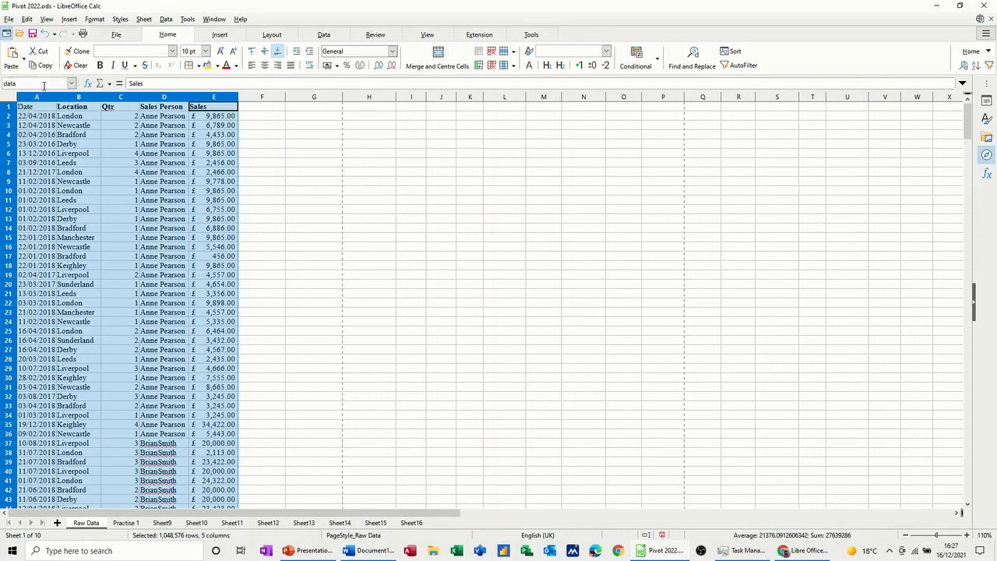
scroll(down, 3)
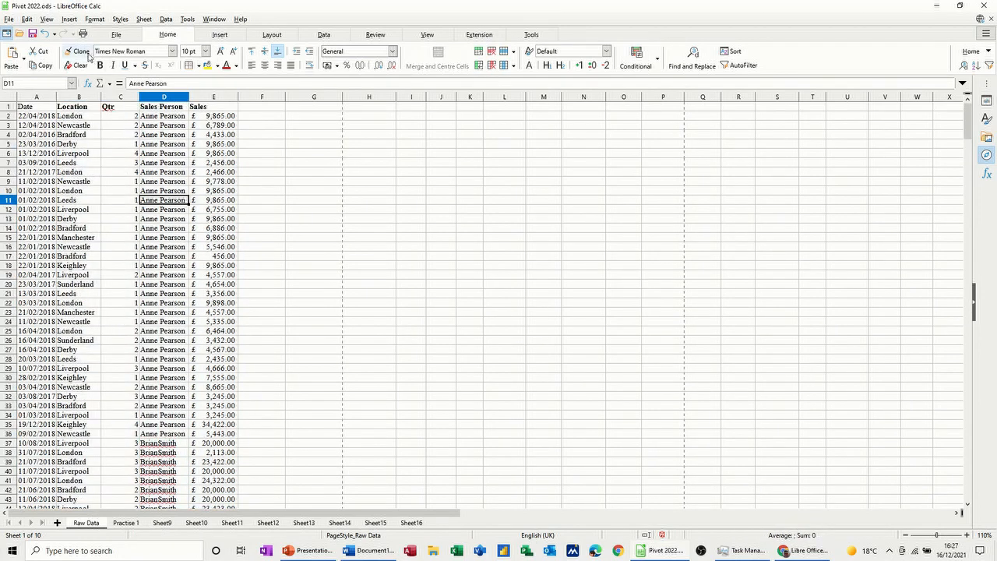
Step: Start a new pivot table using the named range 'data' as its source
click(220, 34)
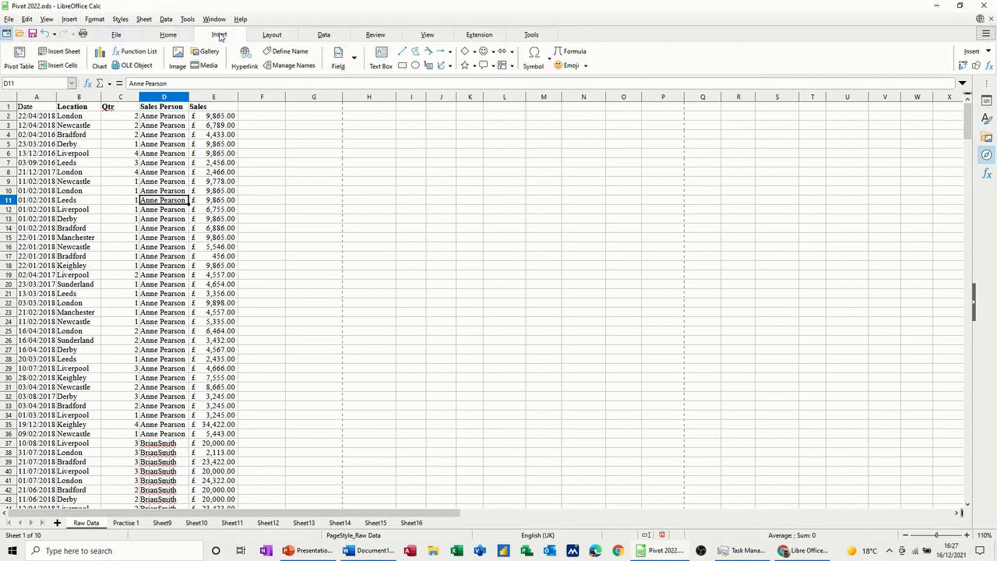
click(19, 58)
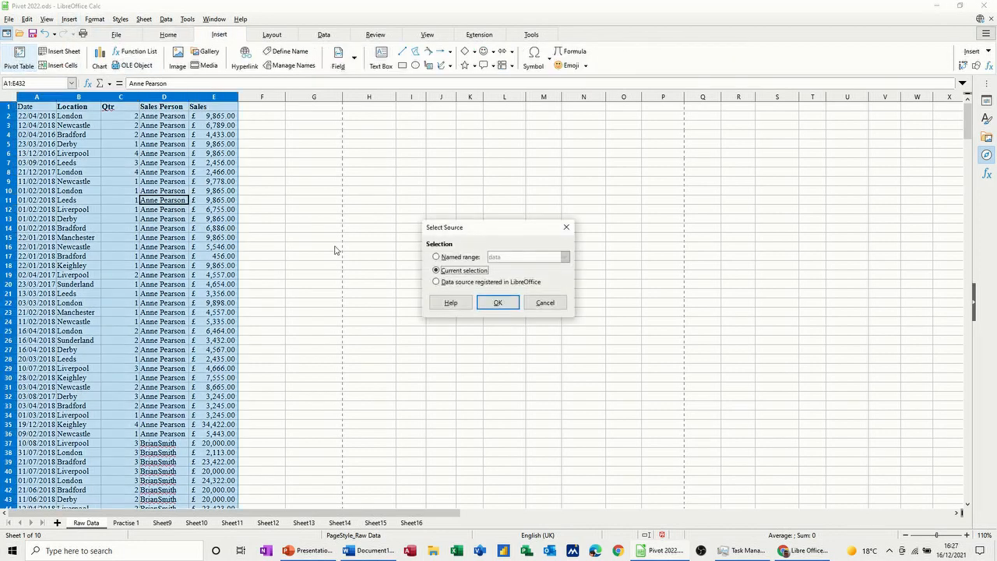
click(436, 257)
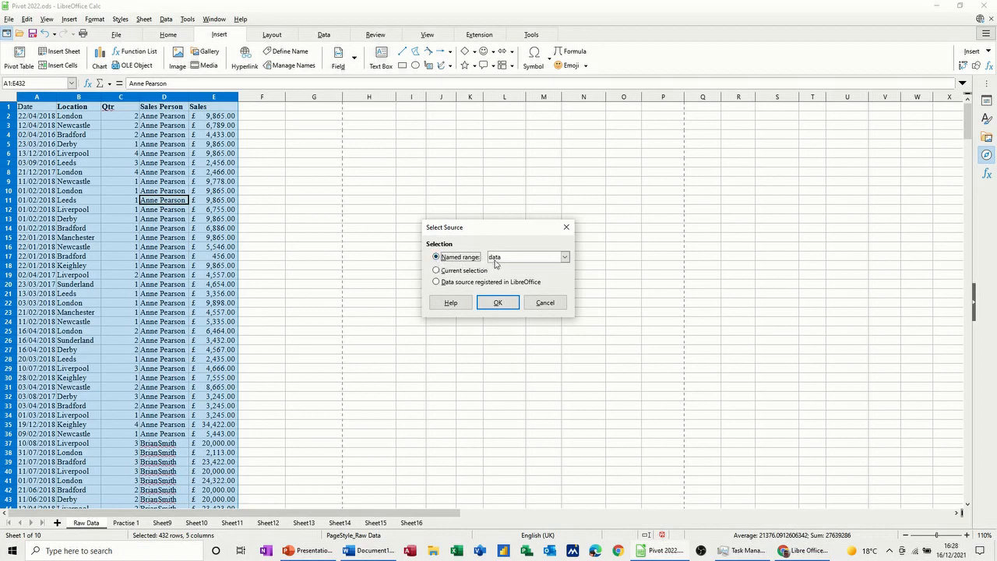
click(497, 302)
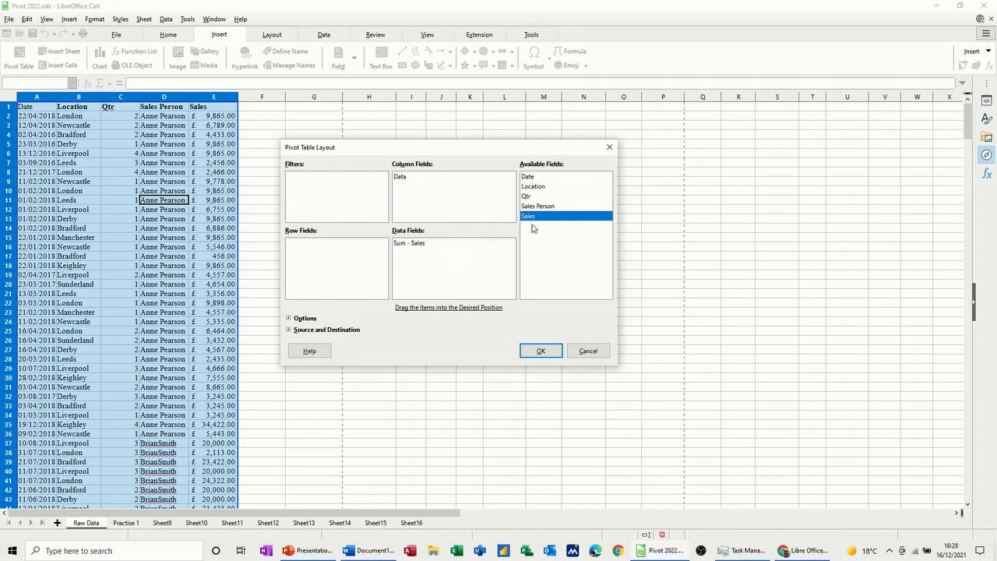
Step: Add Sales Person as a filter, enable drill to details, and create the pivot table
click(537, 206)
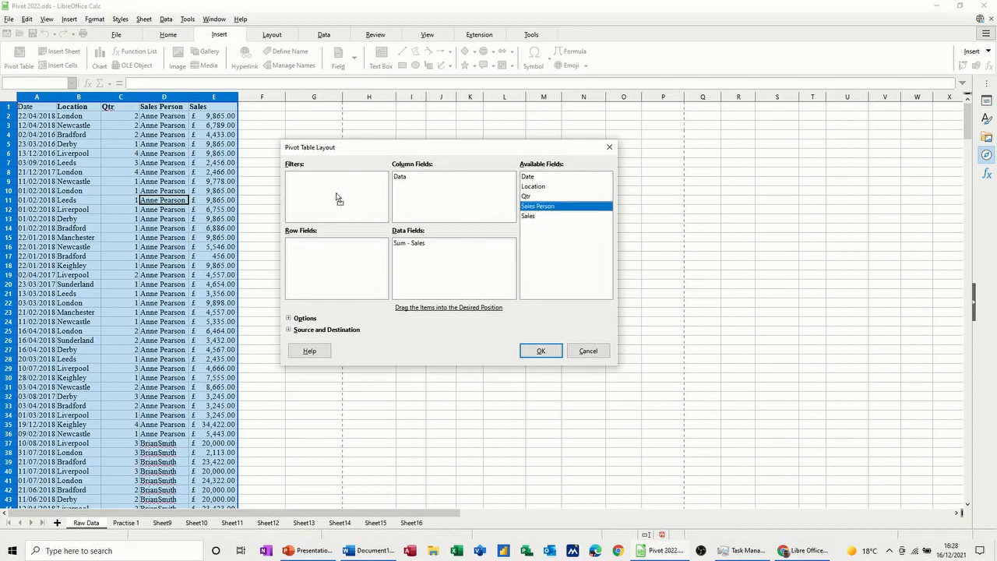
drag(537, 205, 335, 176)
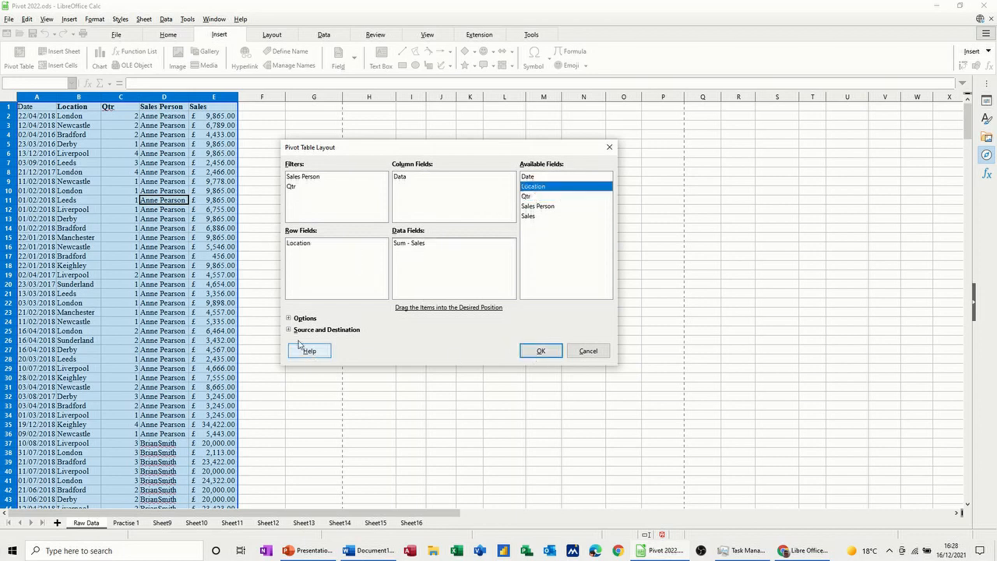
click(288, 318)
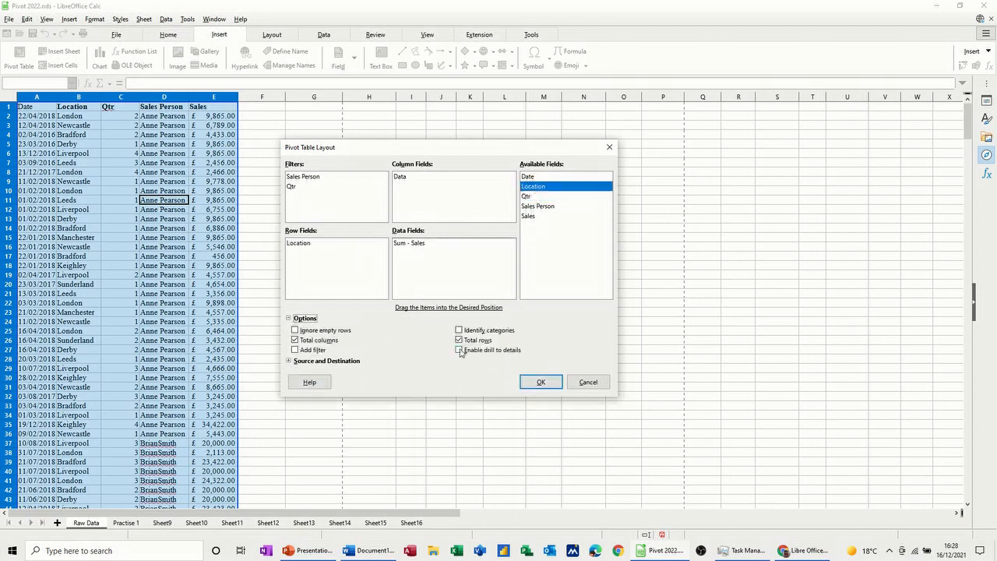
click(459, 349)
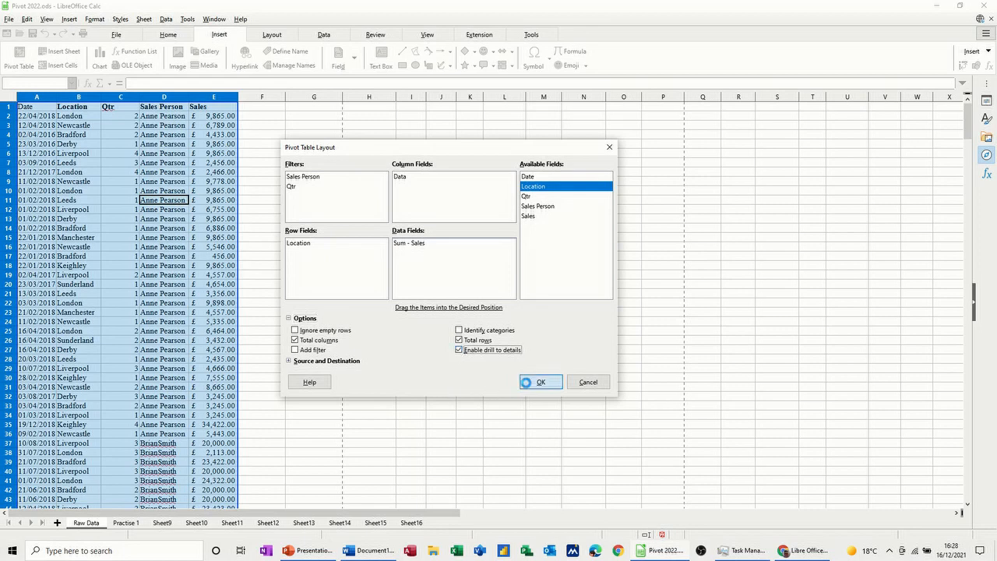
click(540, 381)
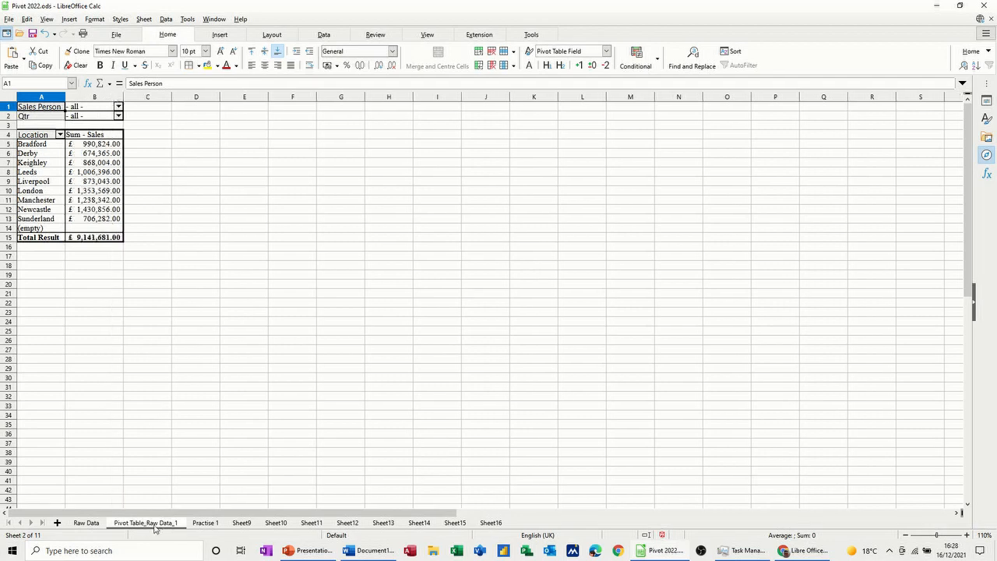
mouse_move(104, 261)
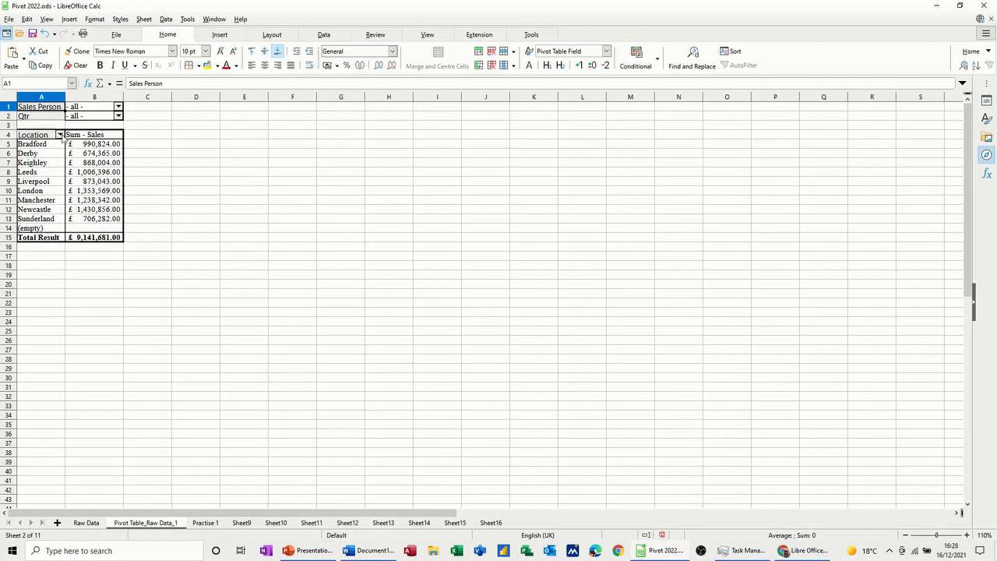
Step: Untick (empty) in the Location filter so only named locations are listed
click(60, 134)
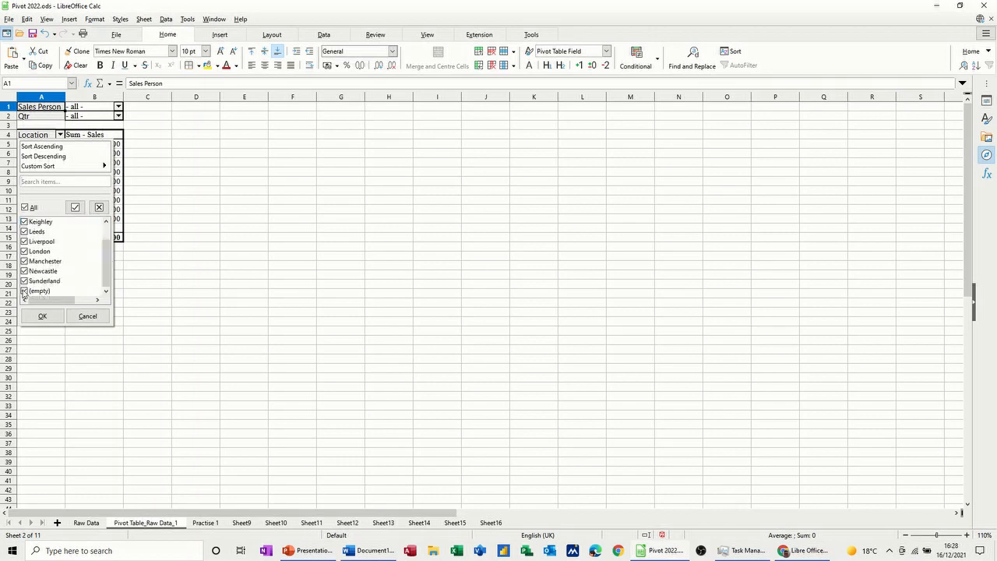
click(24, 291)
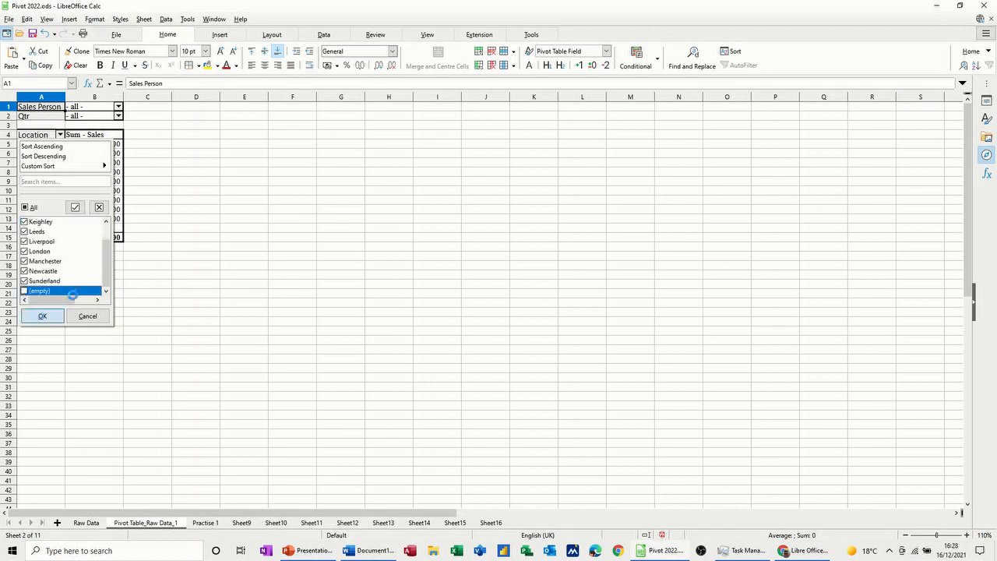
click(42, 316)
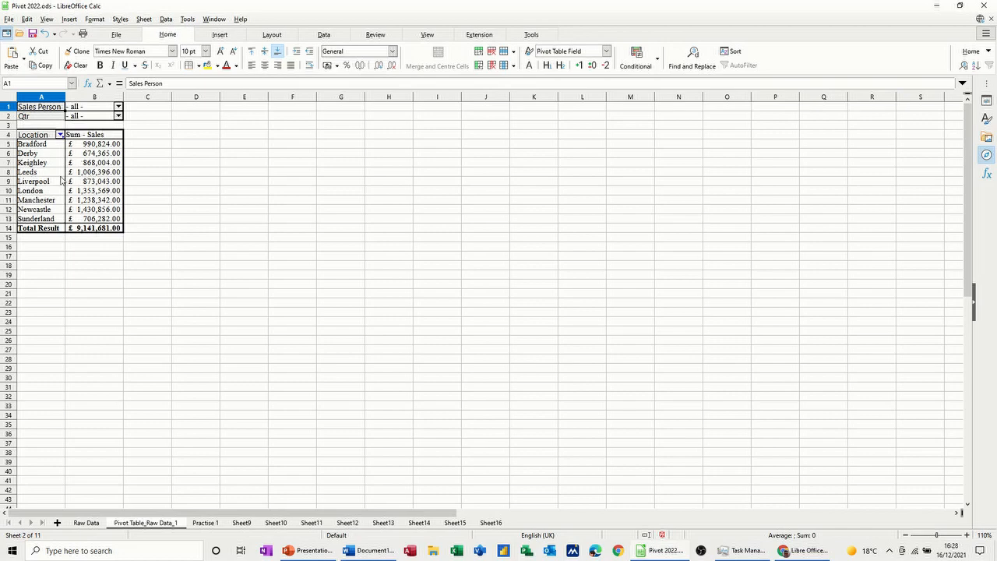
mouse_move(78, 191)
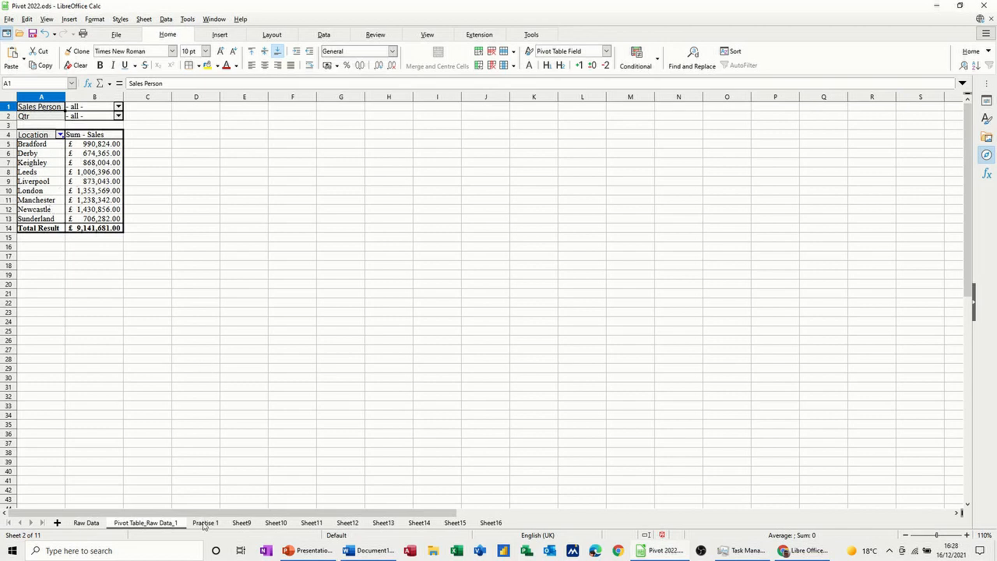
Step: Switch to Practise 1 and start a pivot table from its A1:D25 course-cost data
click(205, 523)
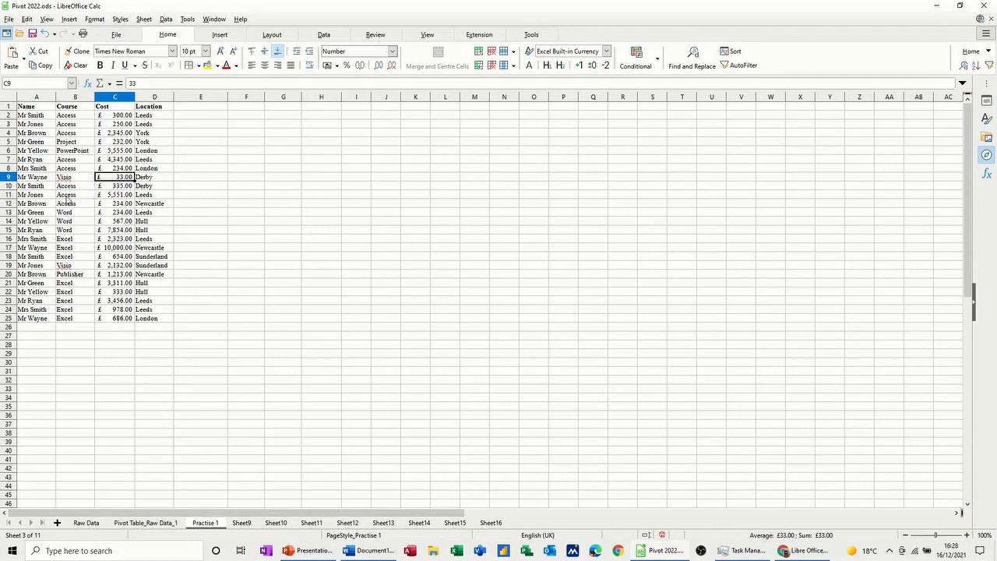
mouse_move(118, 216)
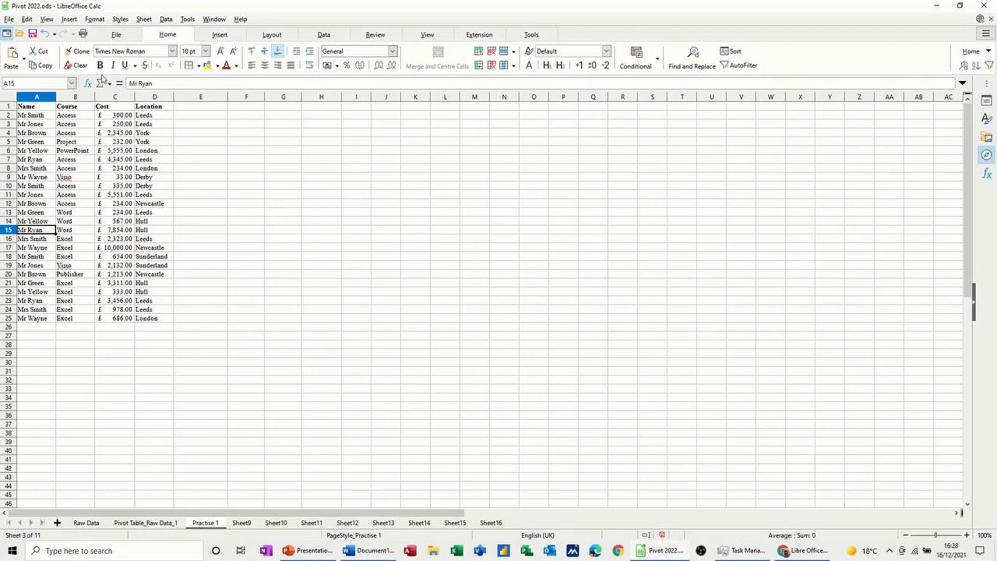
click(220, 35)
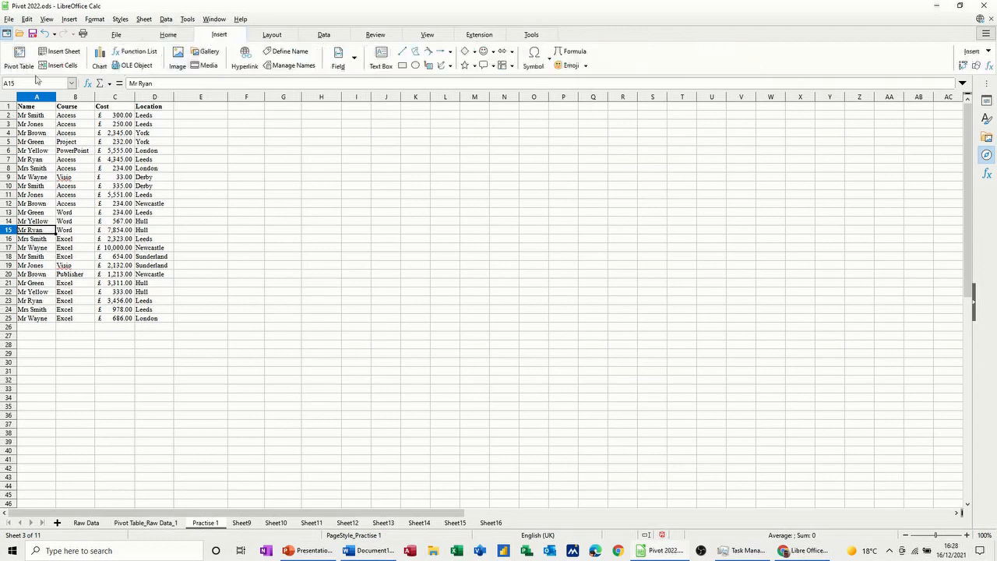
click(19, 56)
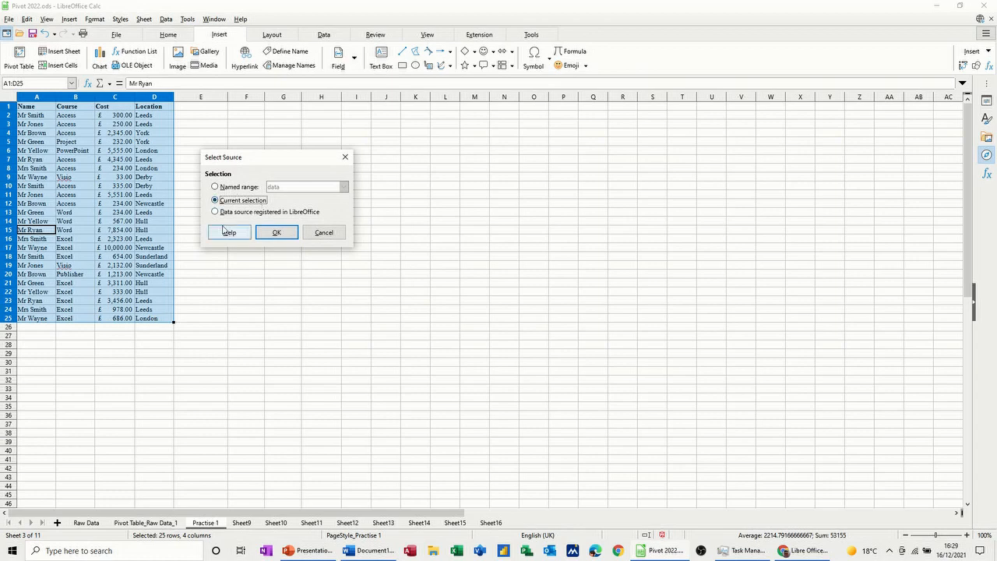
Step: Accept the current selection as source and set the pivot destination to cell G2
click(276, 232)
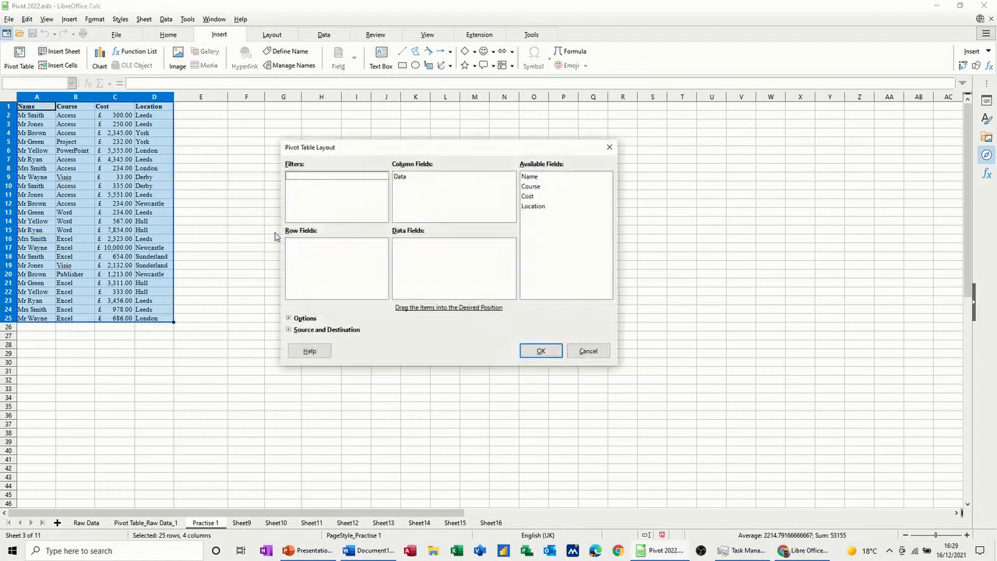
click(288, 330)
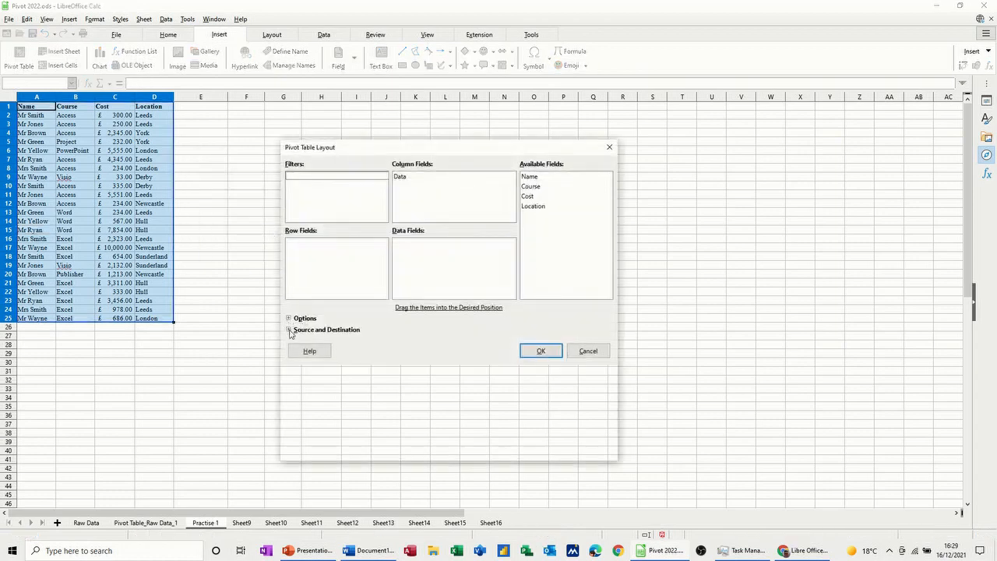
click(289, 330)
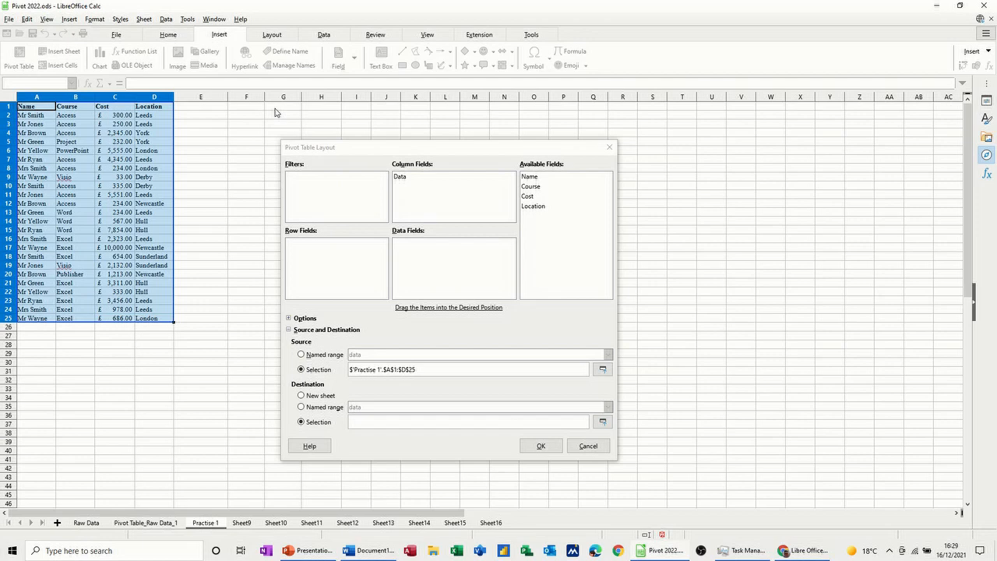
mouse_move(317, 303)
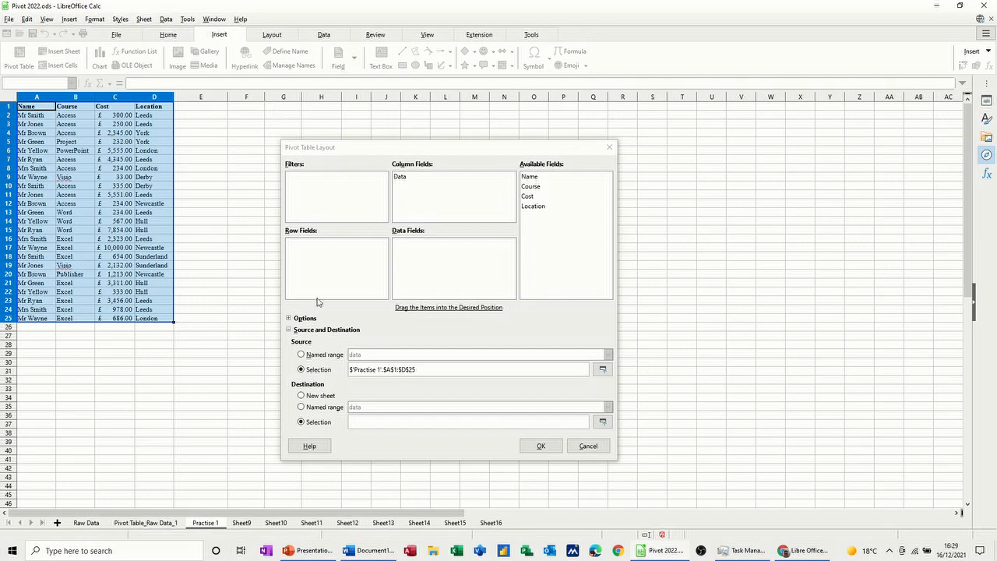
click(602, 421)
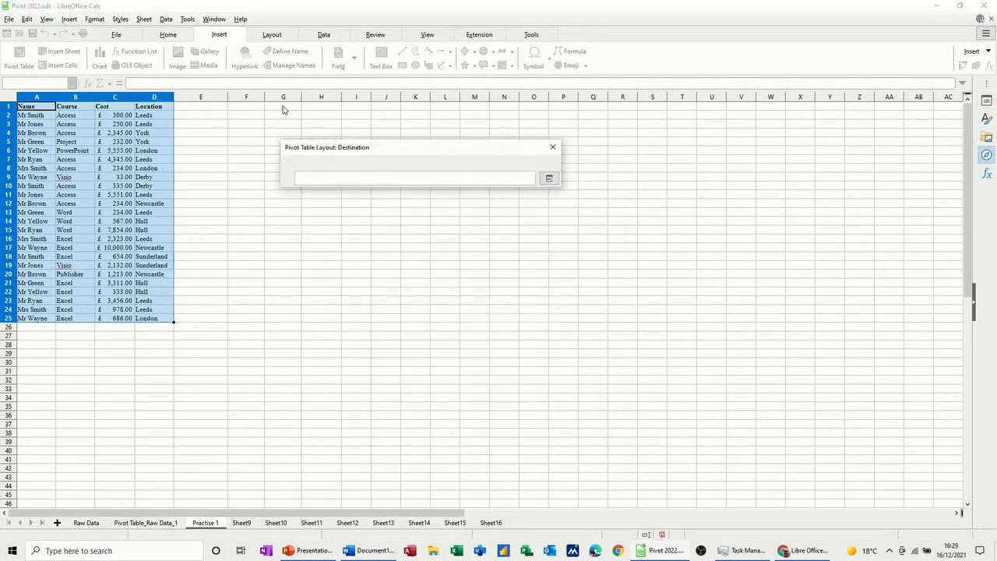
mouse_move(287, 120)
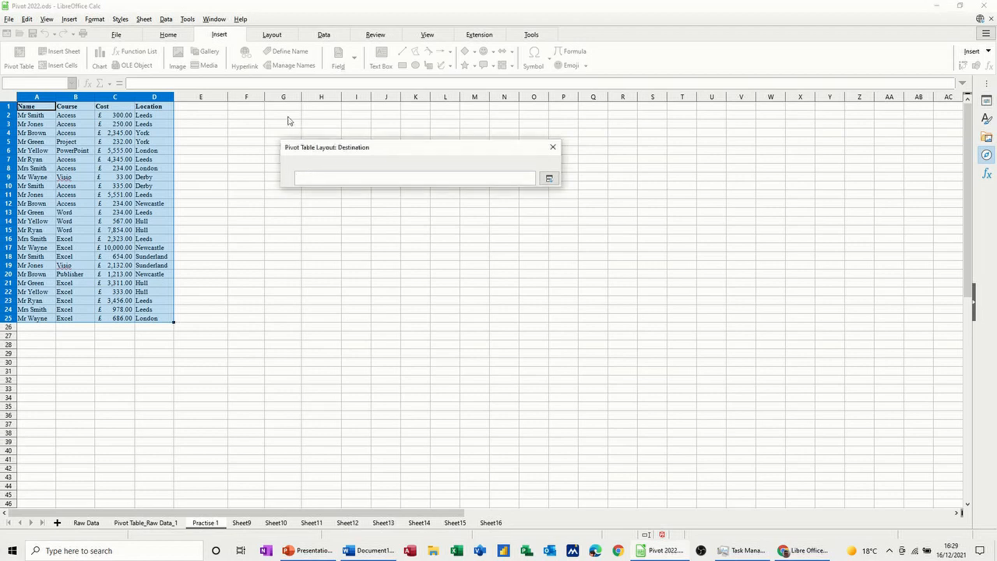
click(283, 115)
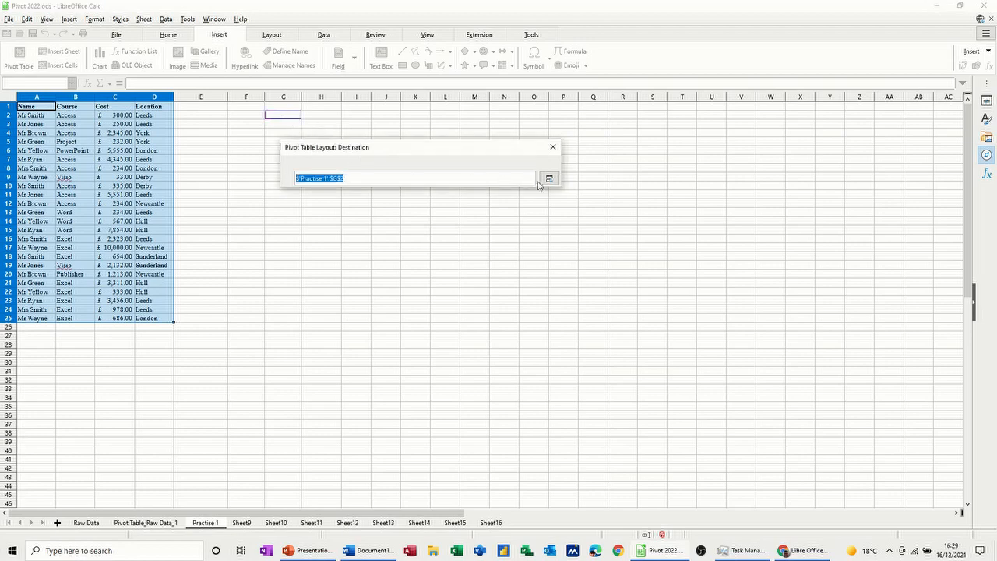
click(549, 179)
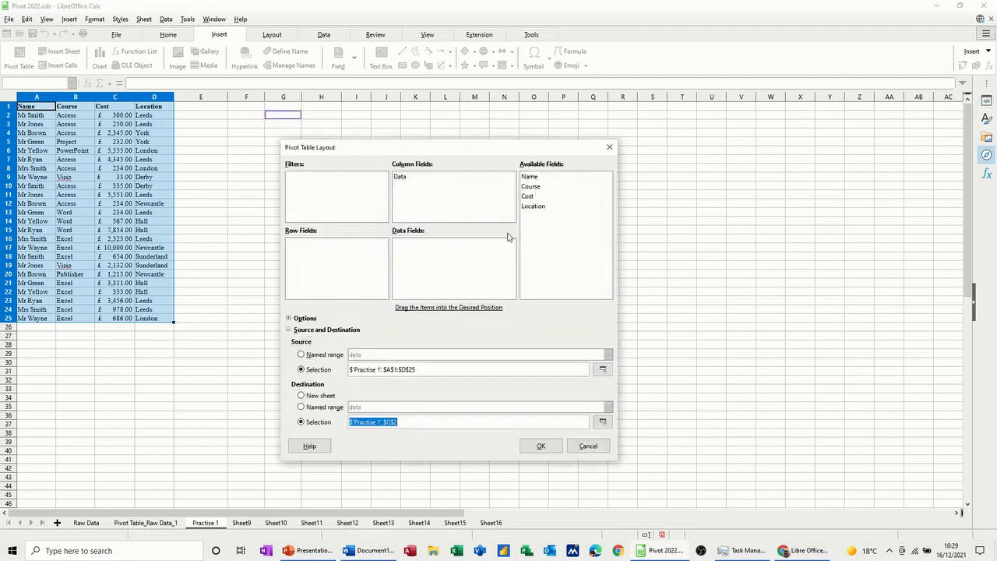
mouse_move(535, 213)
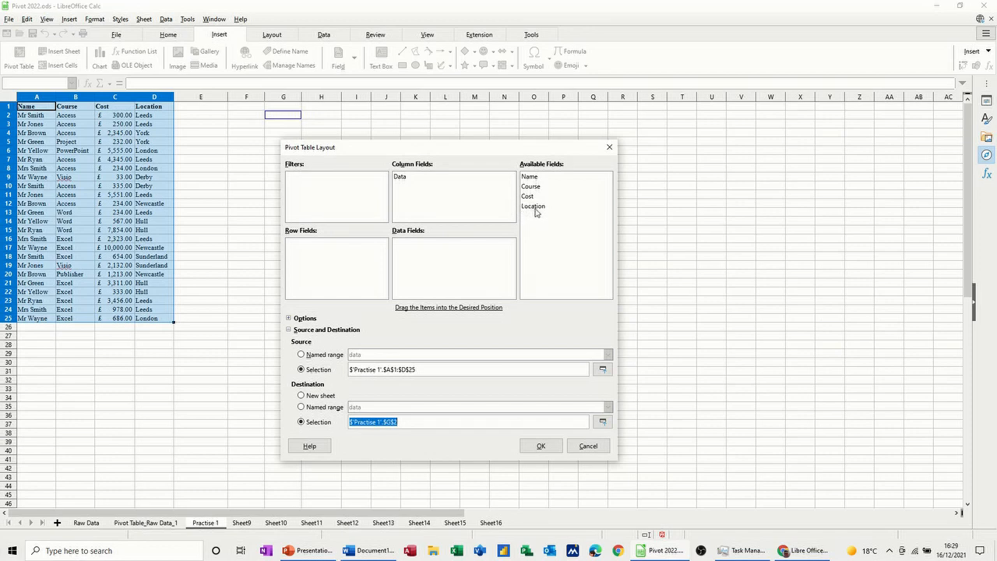
Step: Put Course in rows, add Count of Course and Sum of Cost, and filter by Location
drag(531, 187, 296, 243)
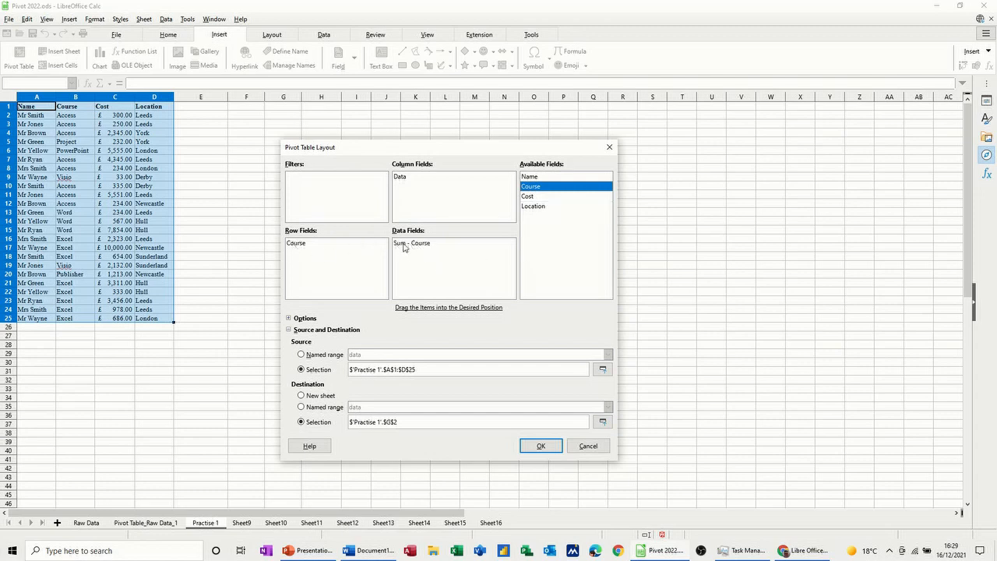
double_click(411, 243)
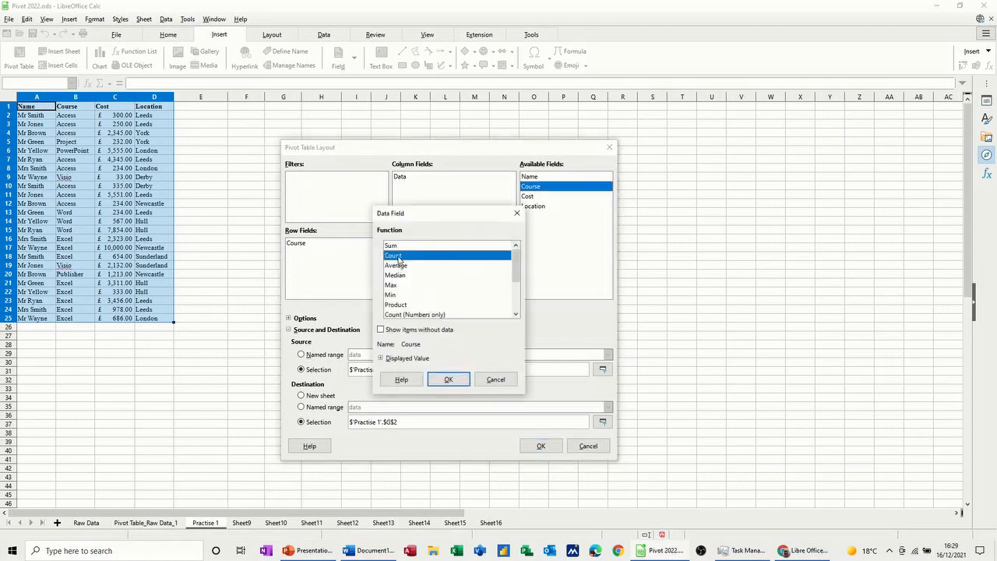
click(448, 379)
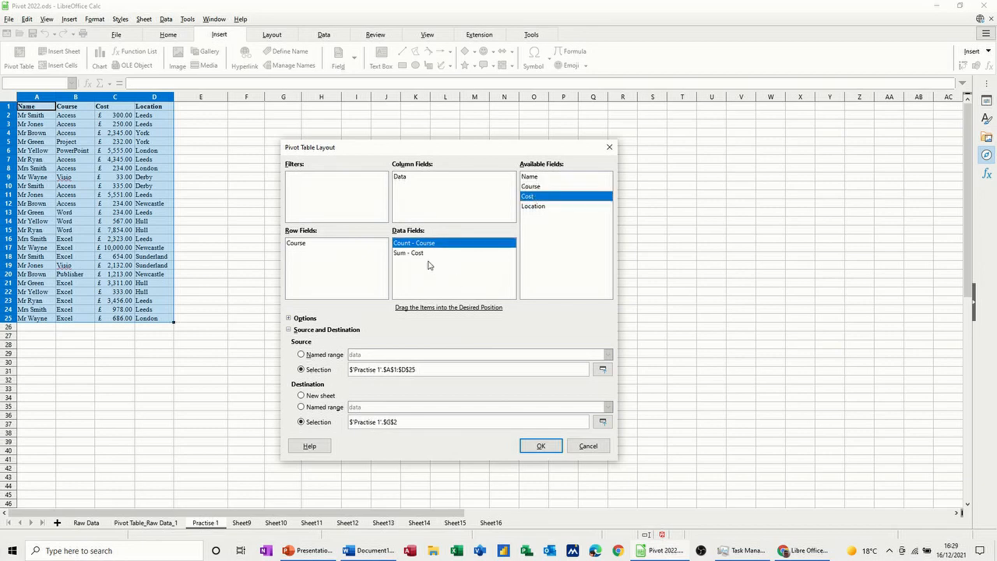
double_click(408, 252)
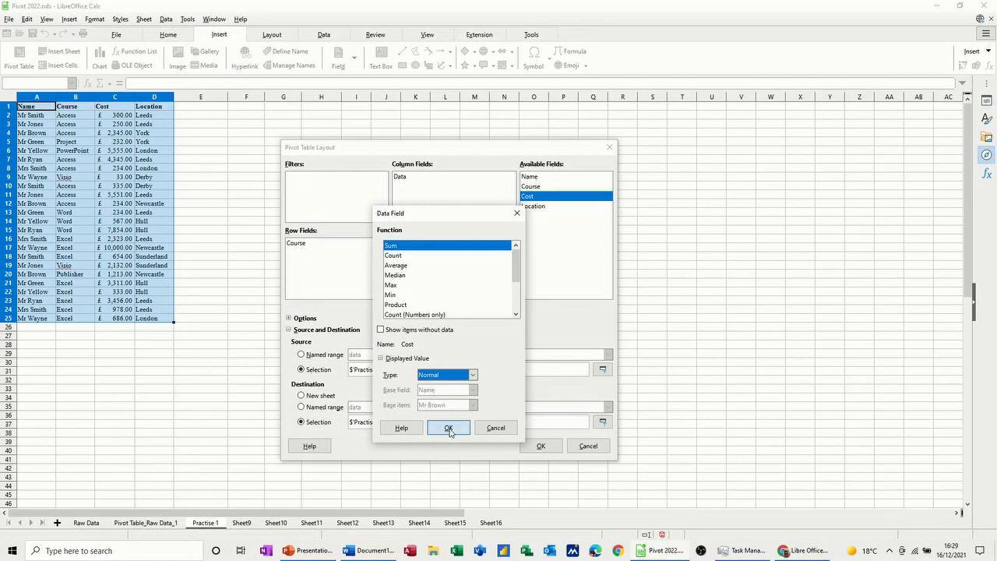
click(449, 427)
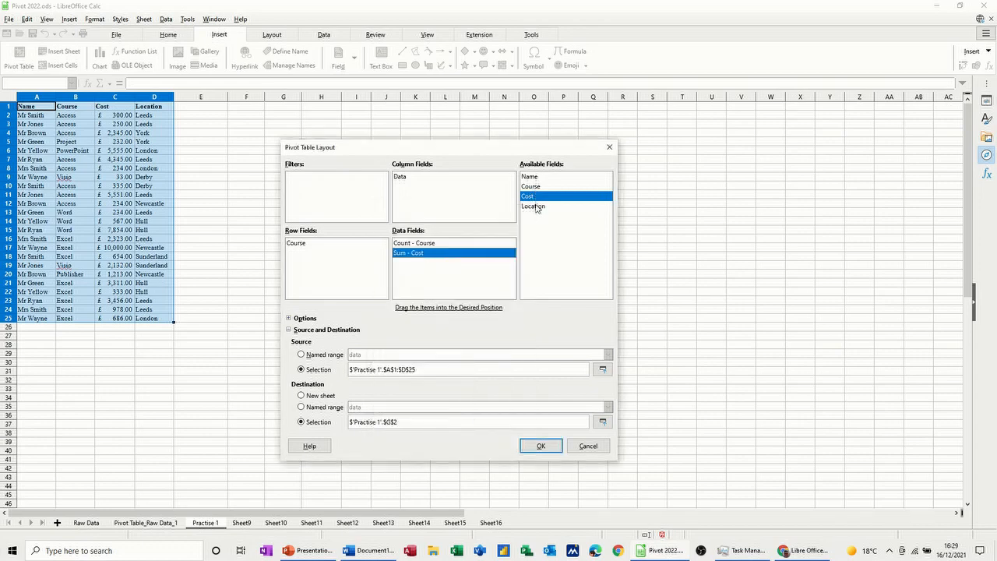
click(534, 206)
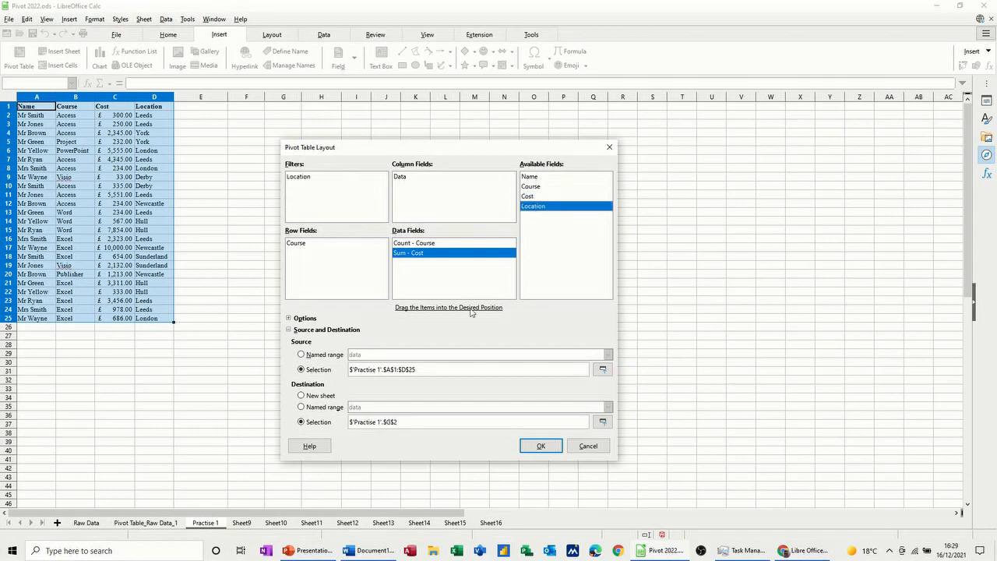
click(541, 445)
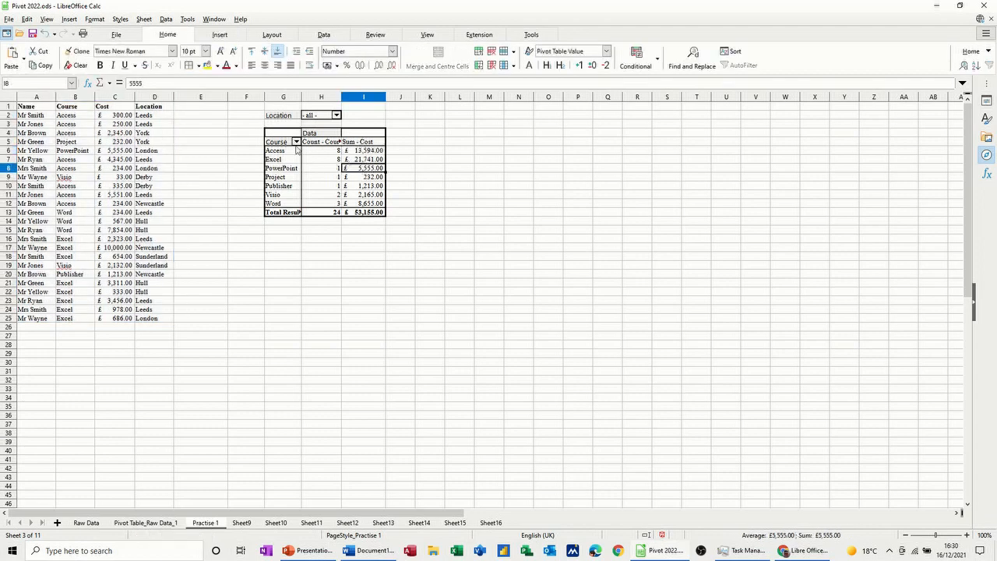
Step: Enable drill to details on the course pivot, then go from Sheet17 back to Practice 1
right_click(278, 141)
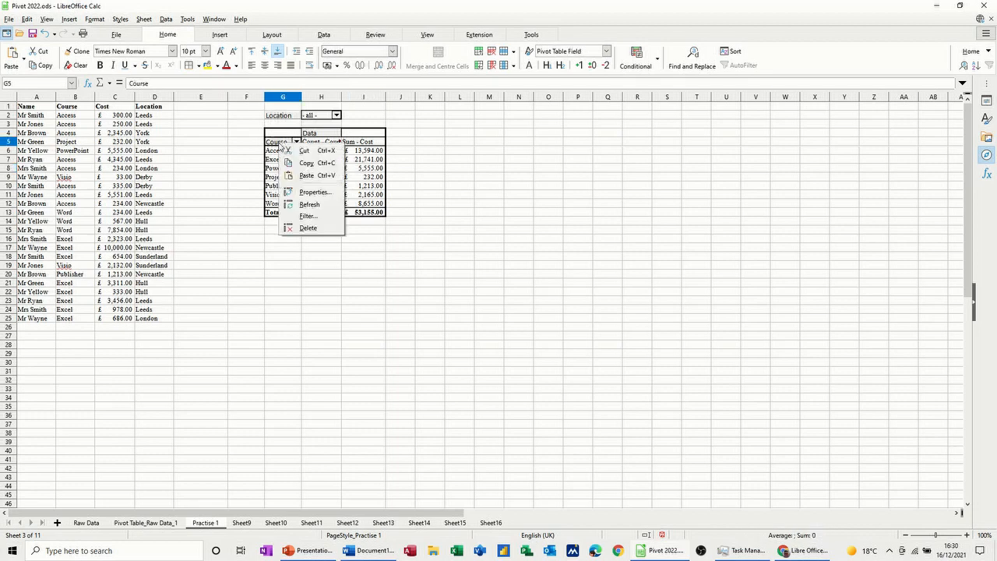
mouse_move(314, 193)
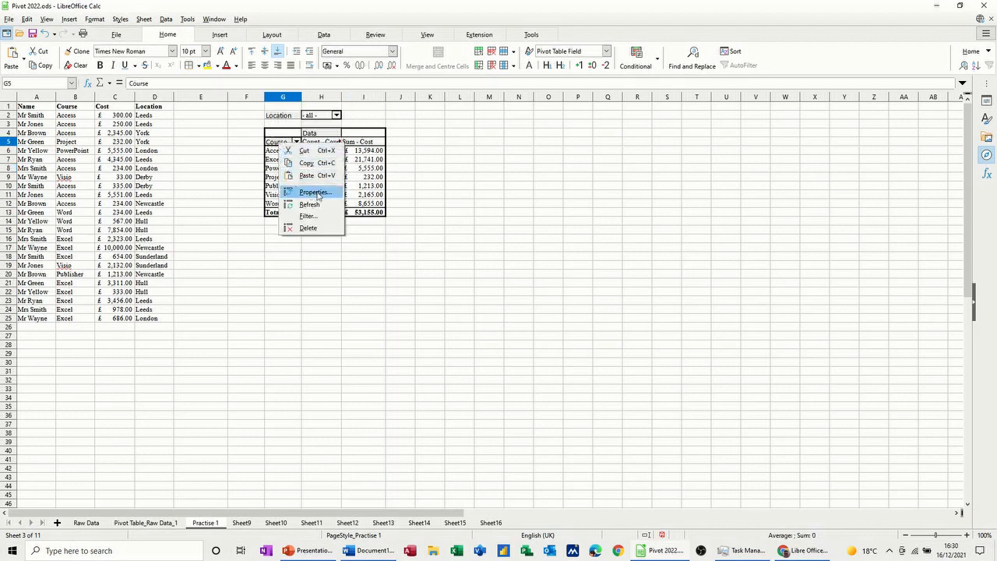
click(315, 192)
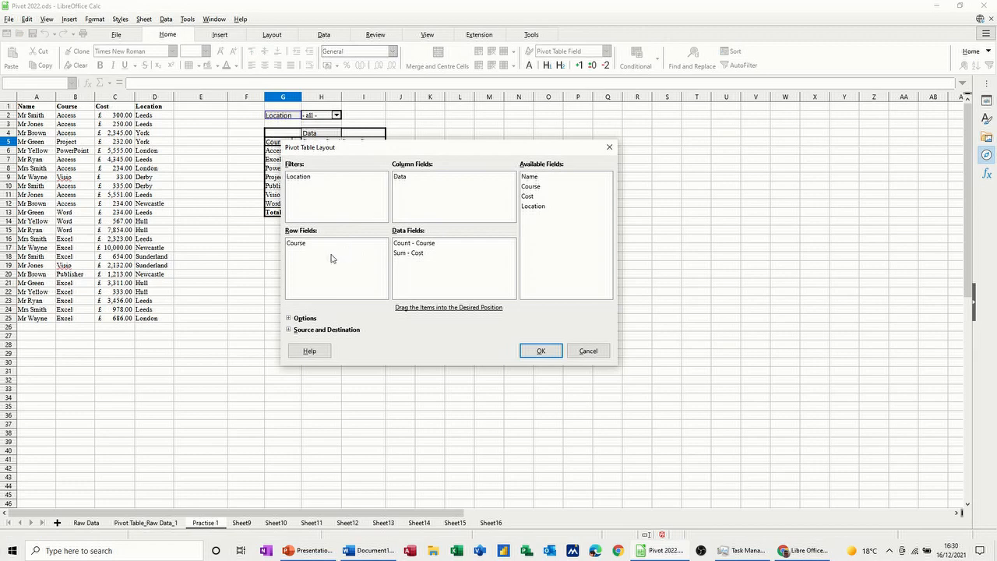
click(289, 318)
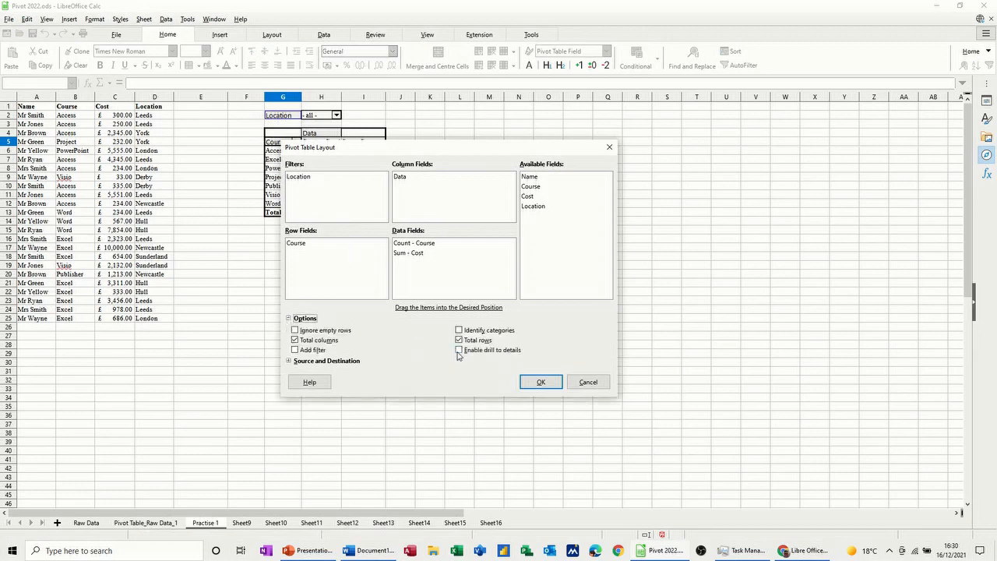
click(459, 349)
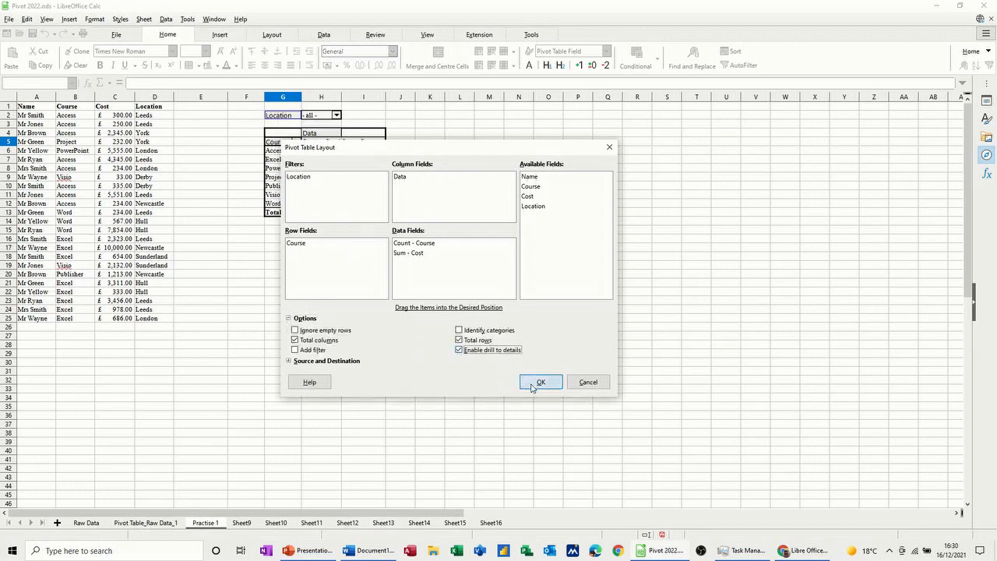
click(540, 381)
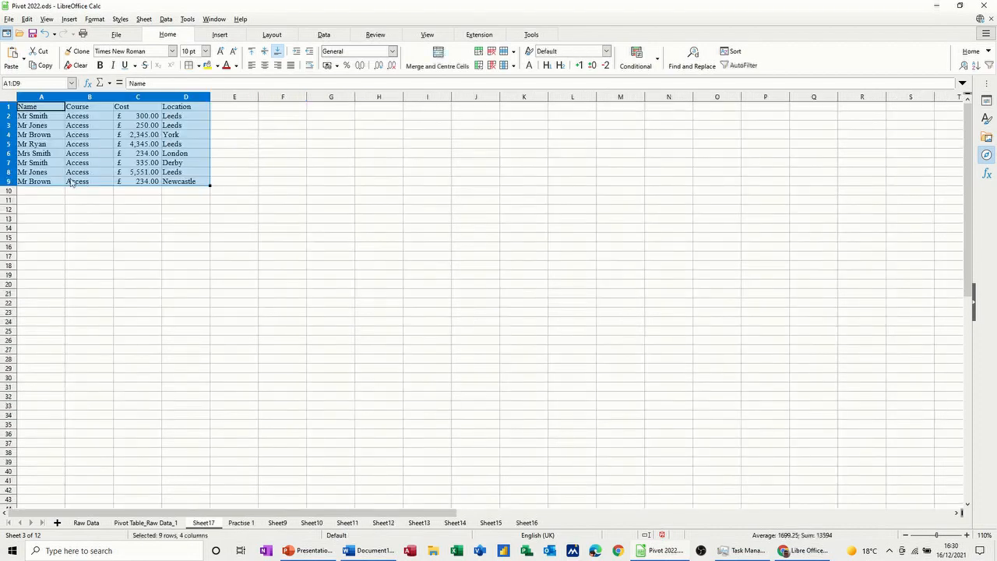
click(240, 522)
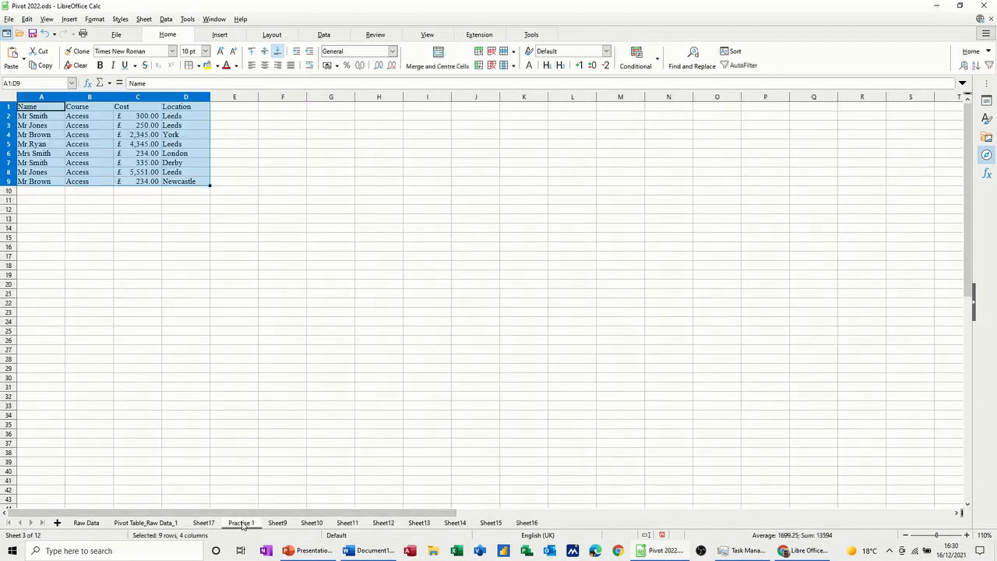
click(241, 523)
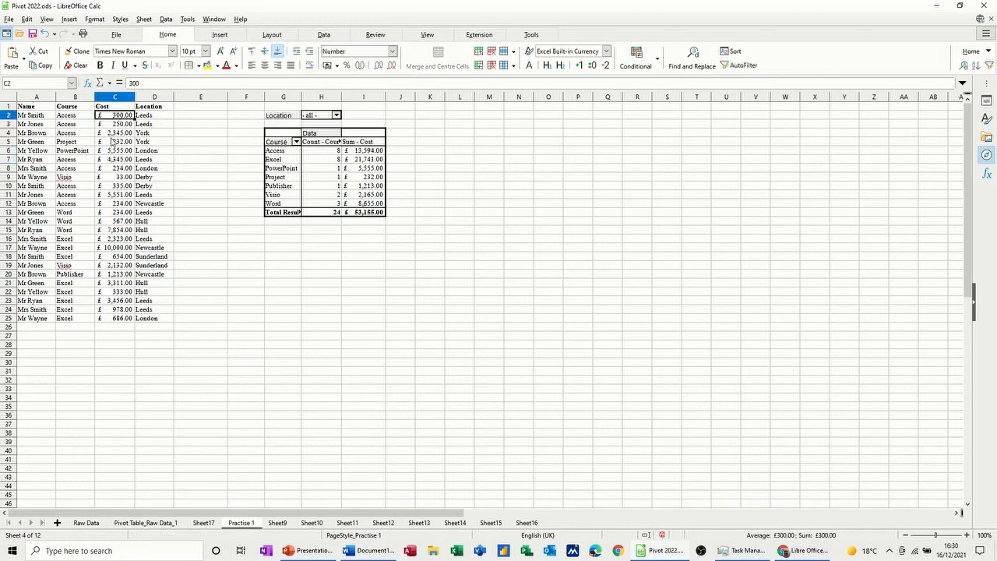
Step: Change Mr Smith's Access cost to £33,333 and refresh the pivot, giving Access £46,627
text(33333)
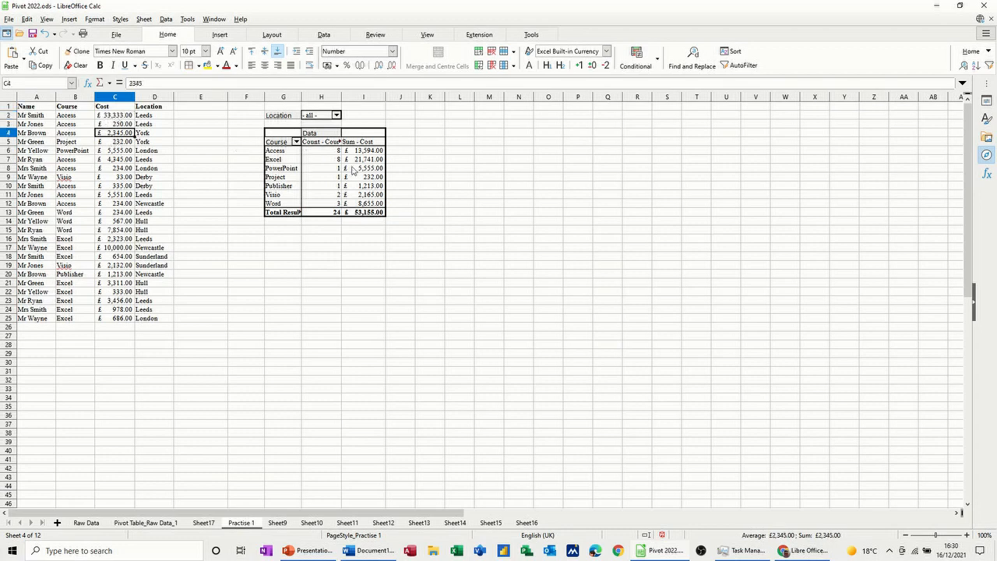
click(364, 168)
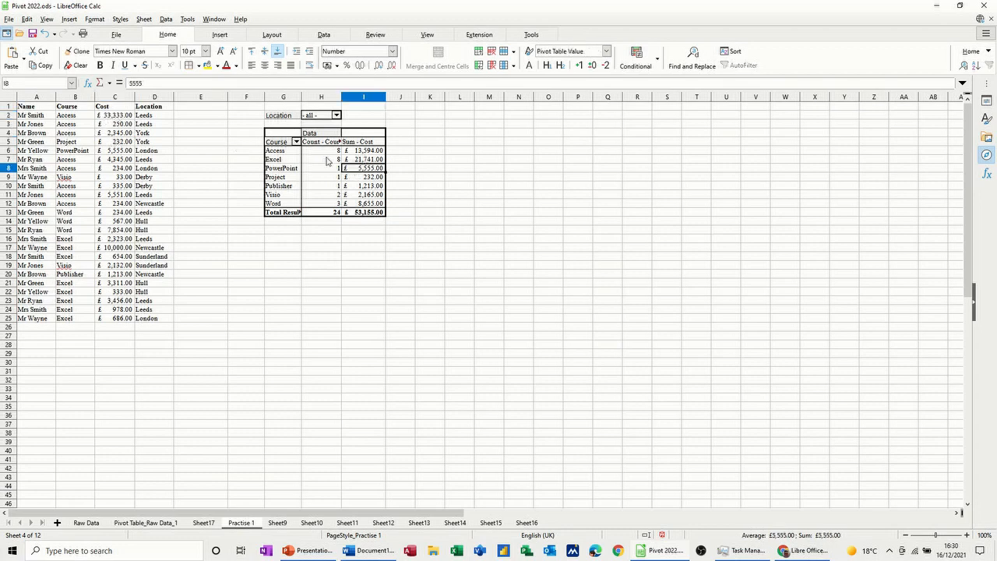
right_click(274, 160)
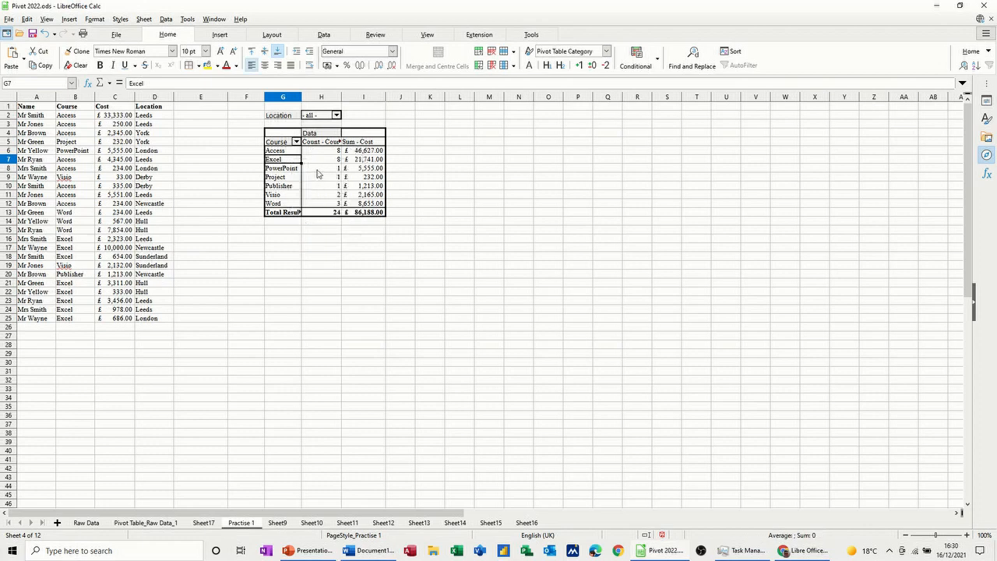
mouse_move(352, 156)
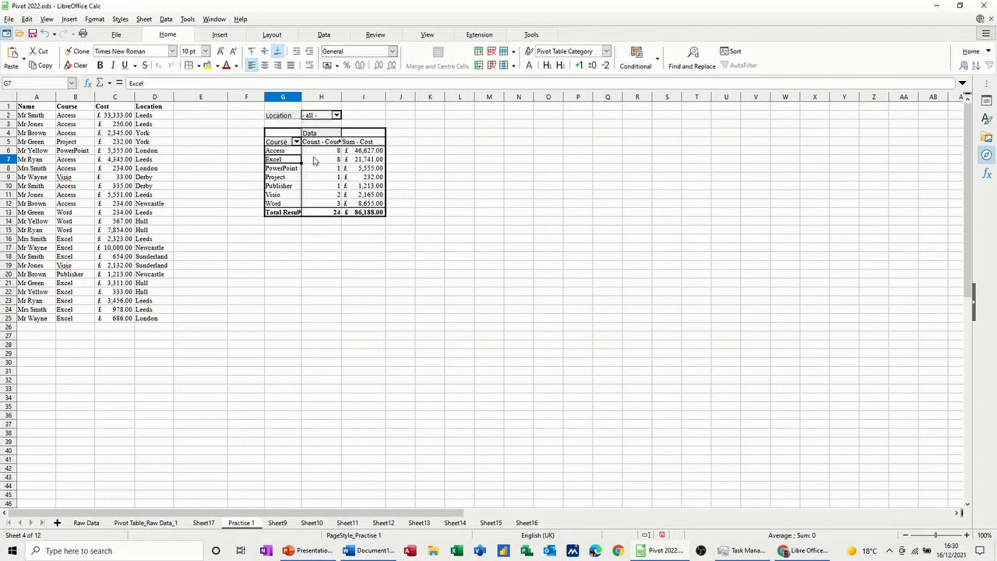
mouse_move(372, 162)
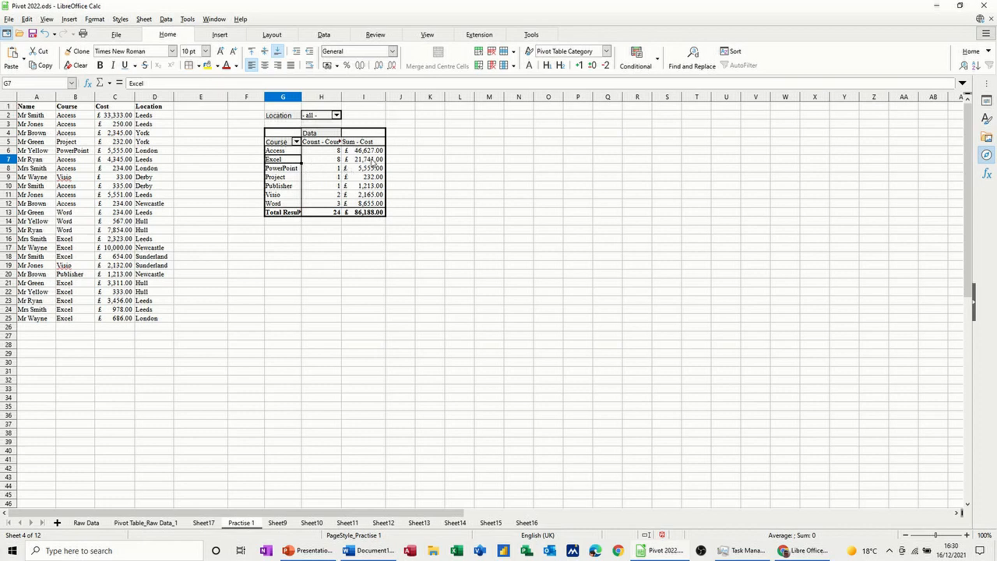
click(363, 169)
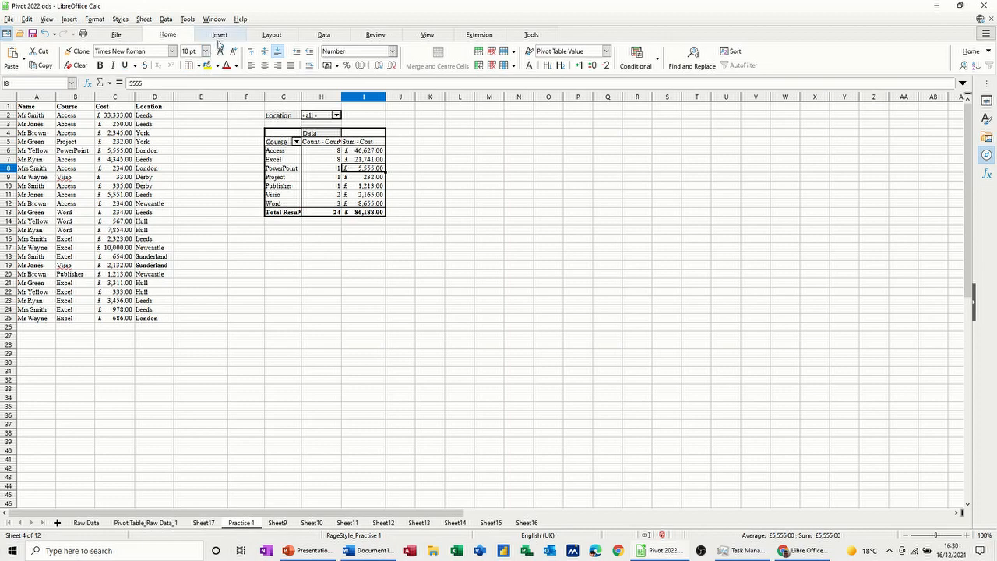
Step: Insert a Column and Line pivot chart with Sum - Cost on a secondary axis
click(220, 34)
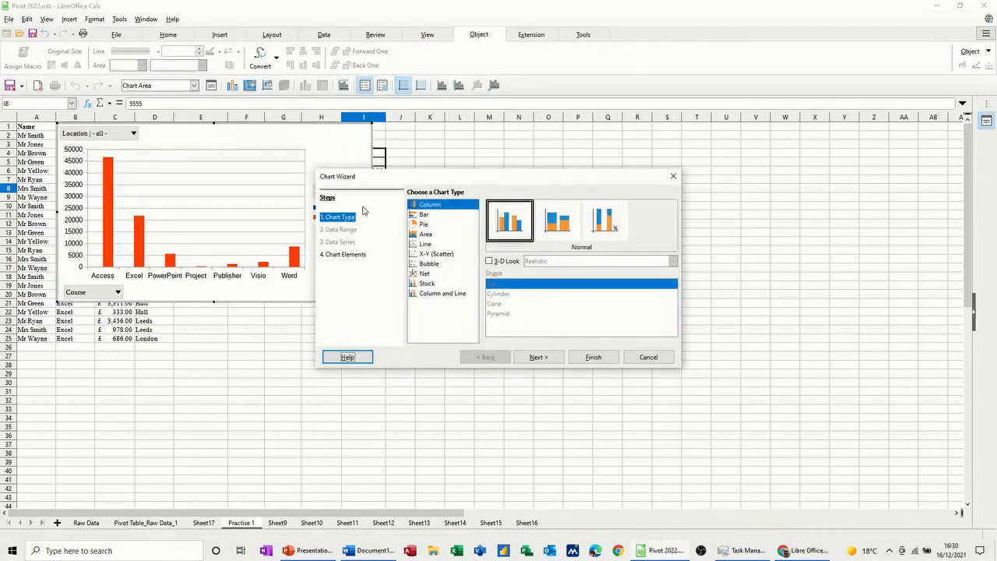
click(443, 293)
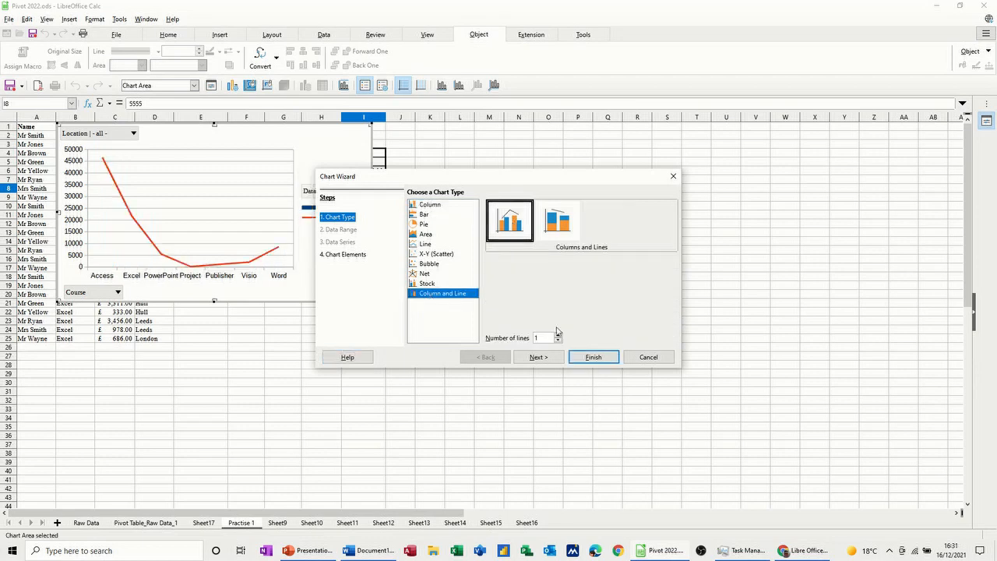
click(593, 357)
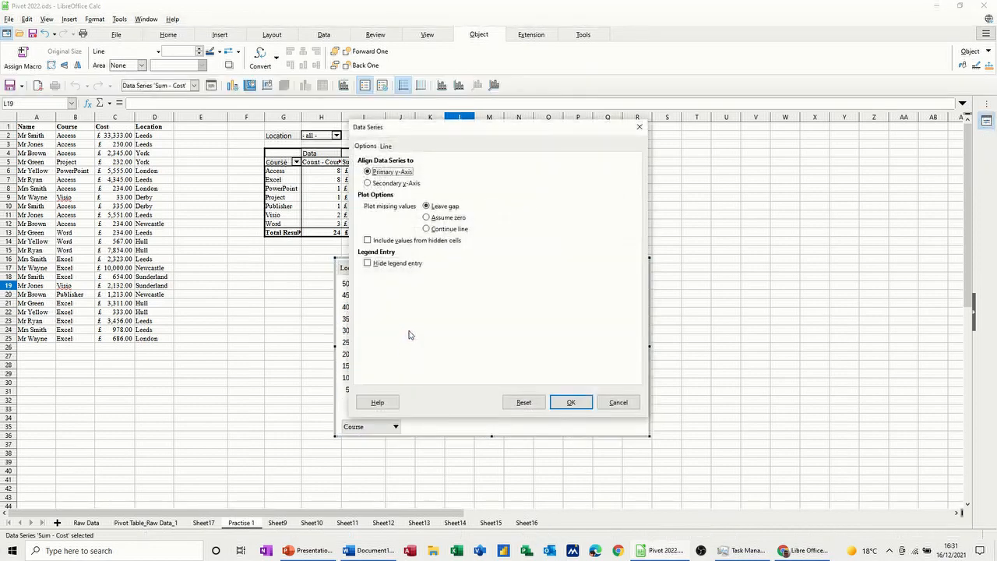
click(368, 183)
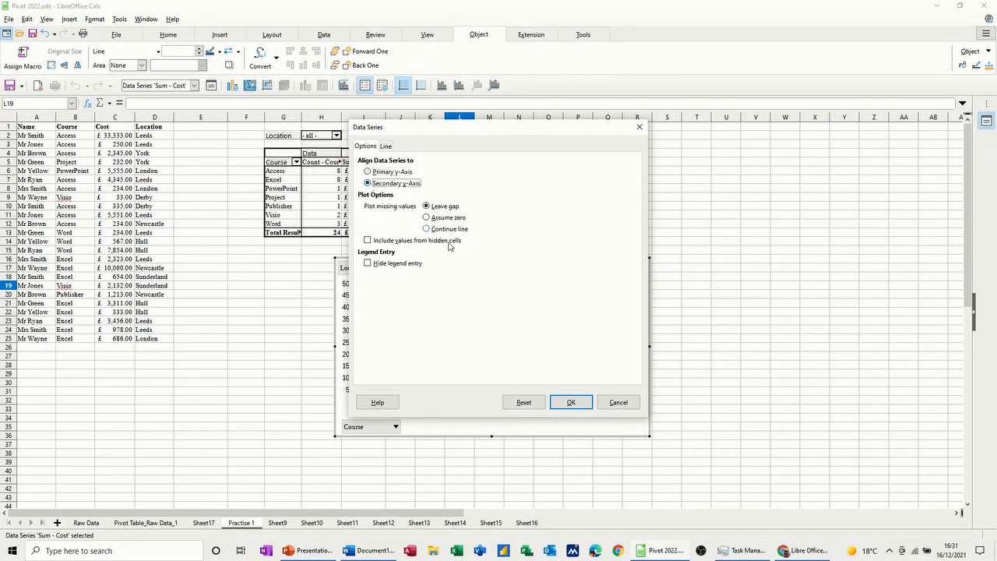
click(571, 402)
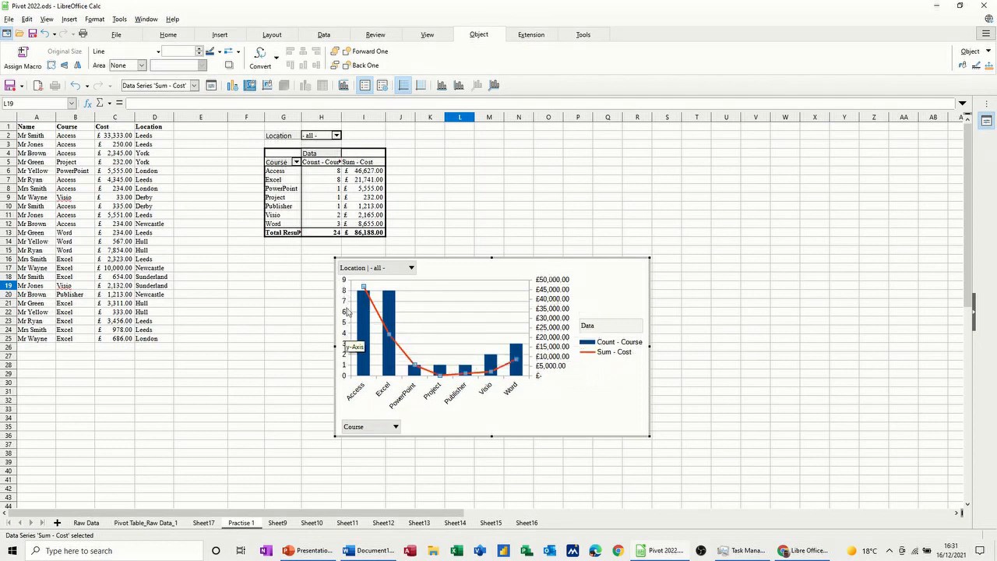
mouse_move(557, 334)
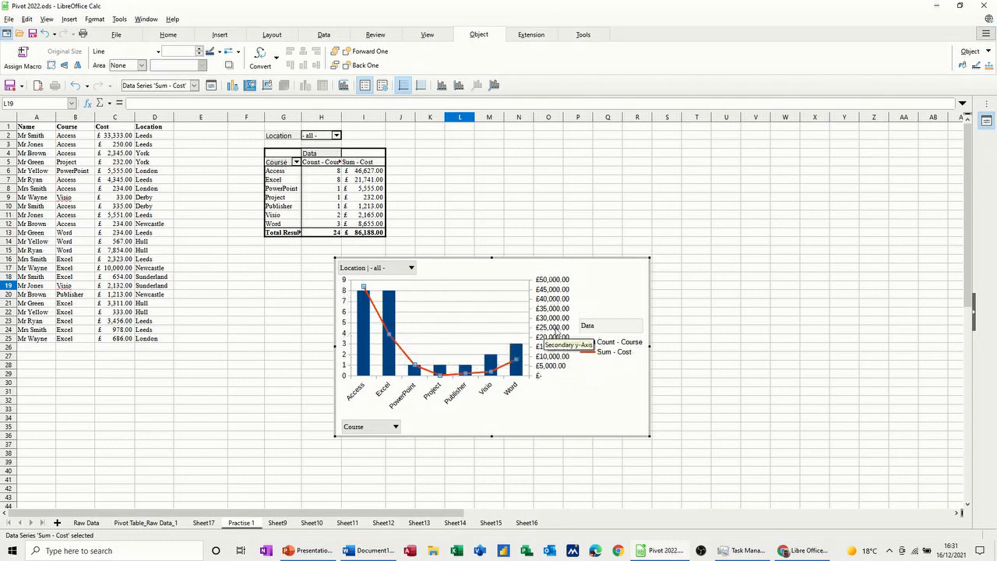
mouse_move(705, 251)
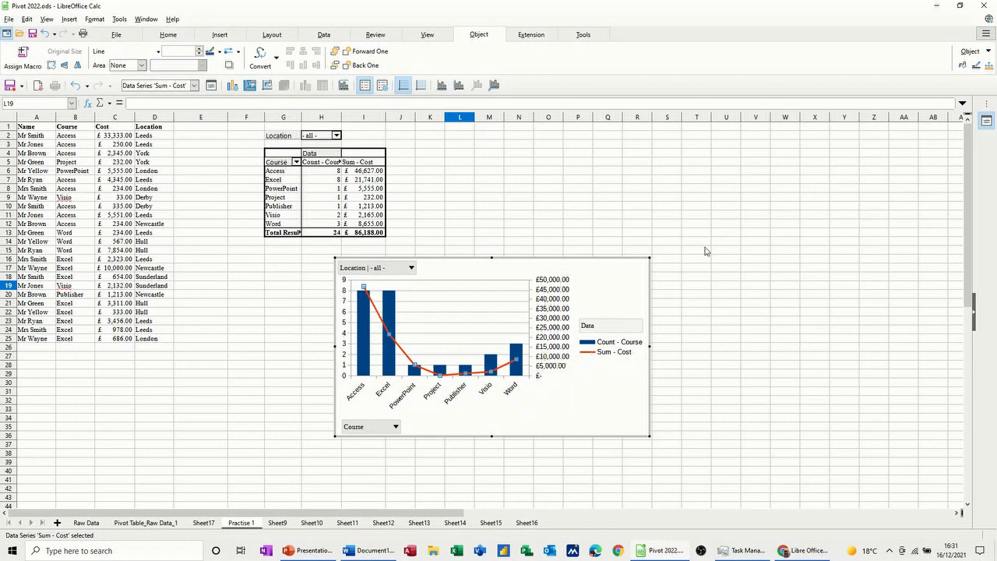
mouse_move(667, 249)
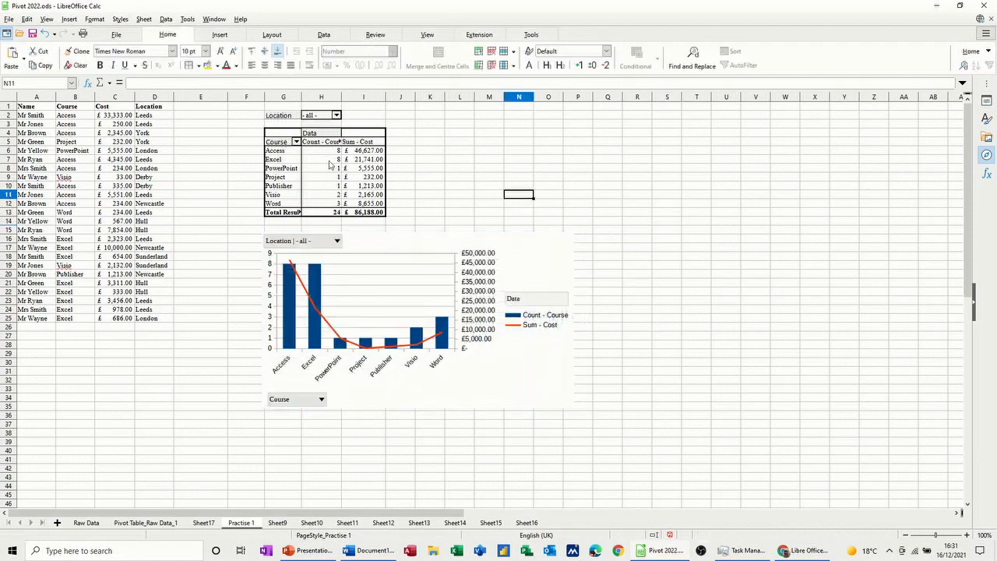
Step: Filter Location to Leeds only, totalling £50,470, then view the Raw Data sheet
click(337, 116)
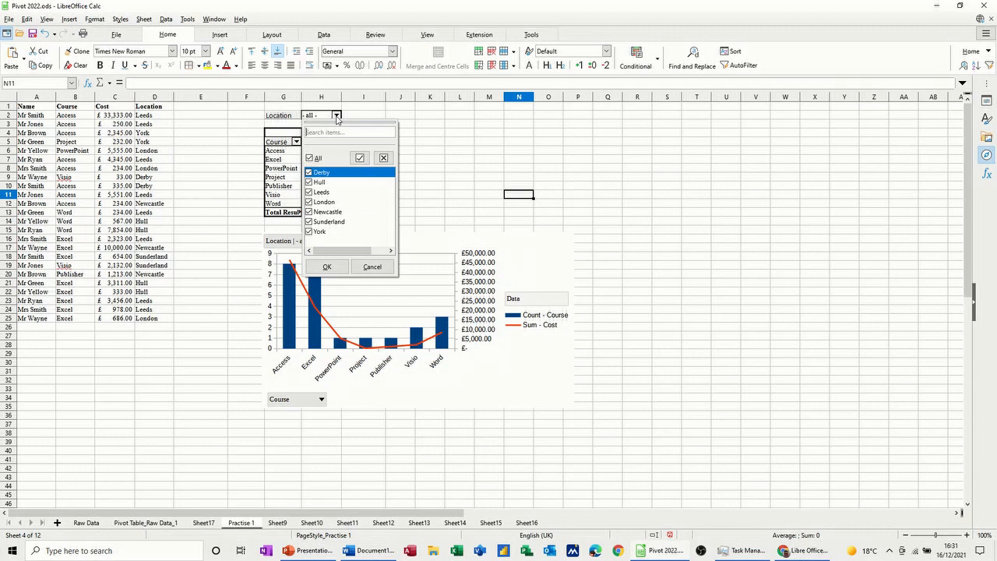
click(309, 158)
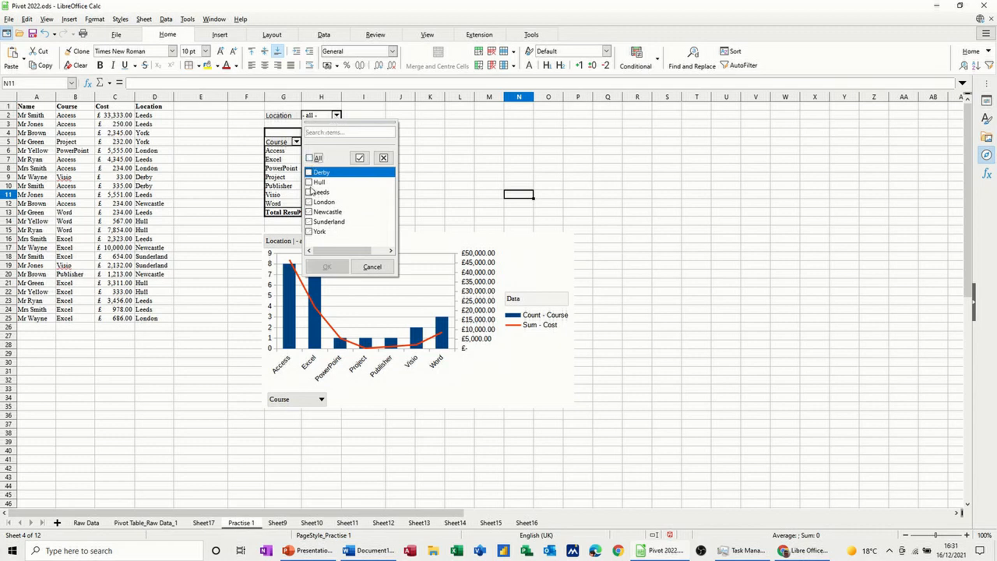
click(327, 266)
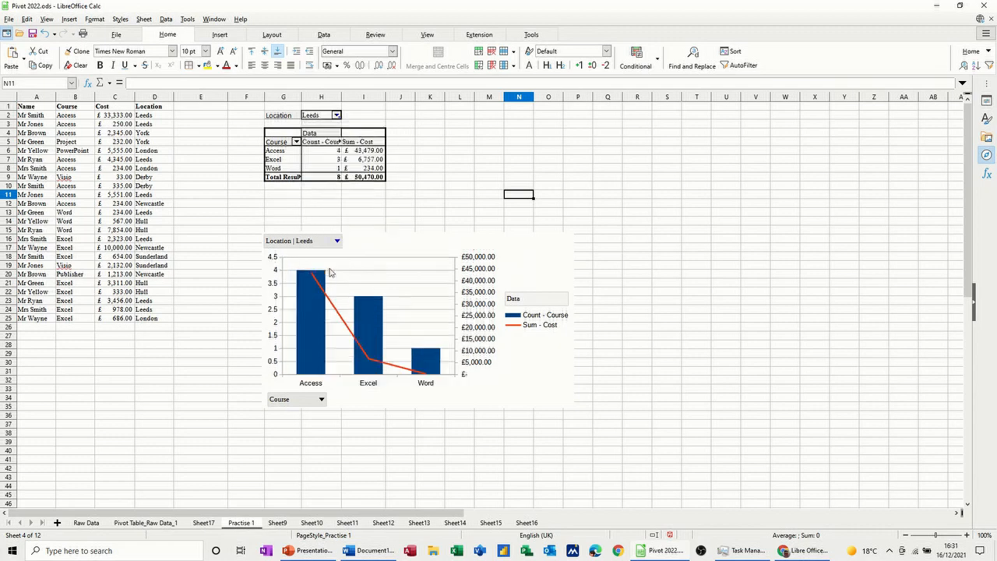
mouse_move(447, 352)
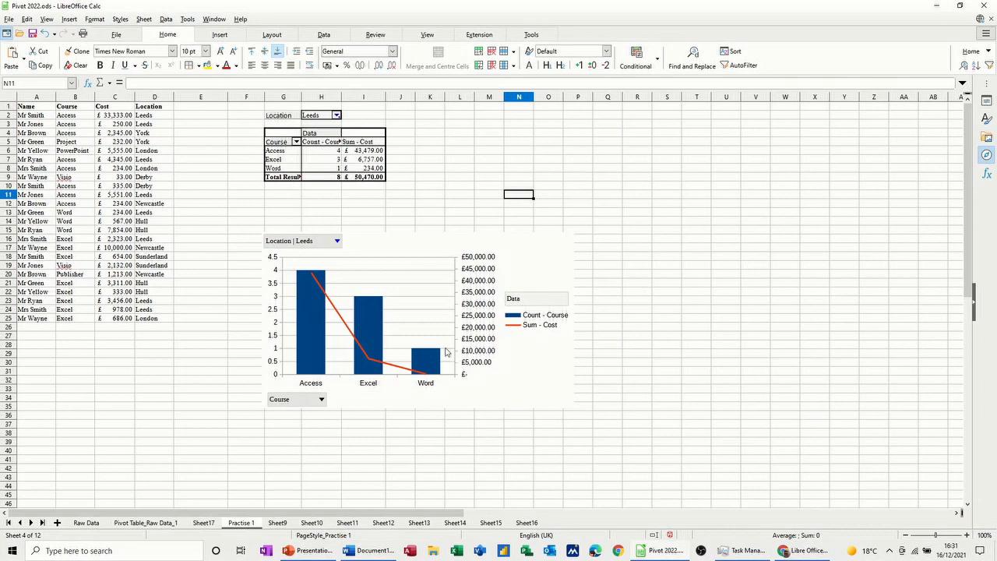
mouse_move(473, 327)
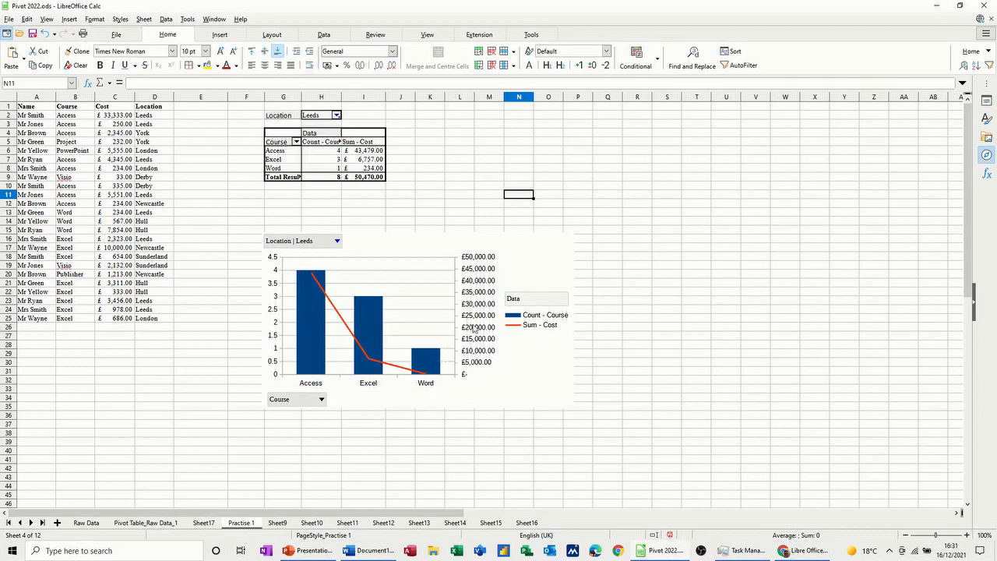
mouse_move(451, 340)
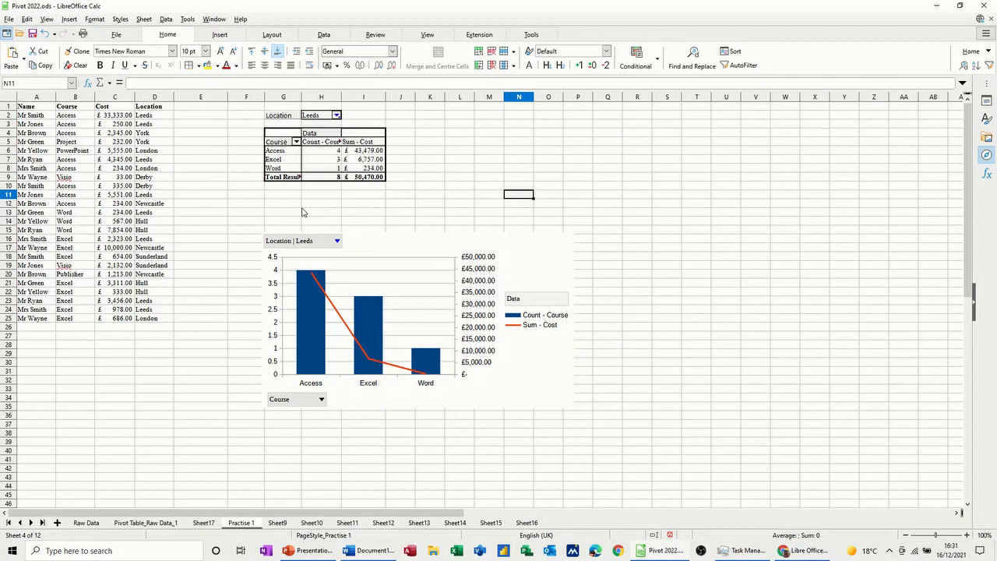
click(86, 522)
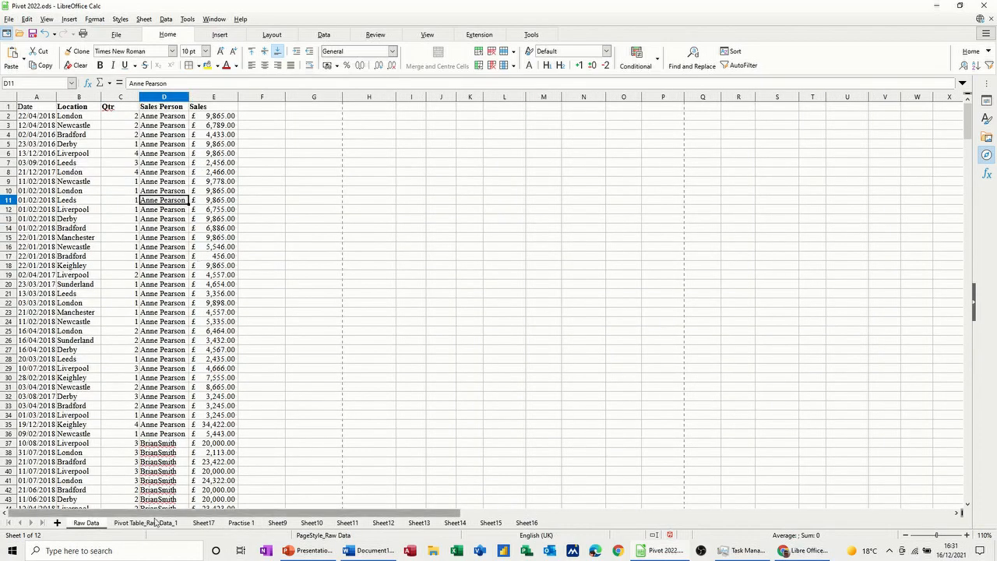
Step: Show the Pivot Table_Raw Data_1 sheet with Sales by Location totalling £9,141,681
click(145, 522)
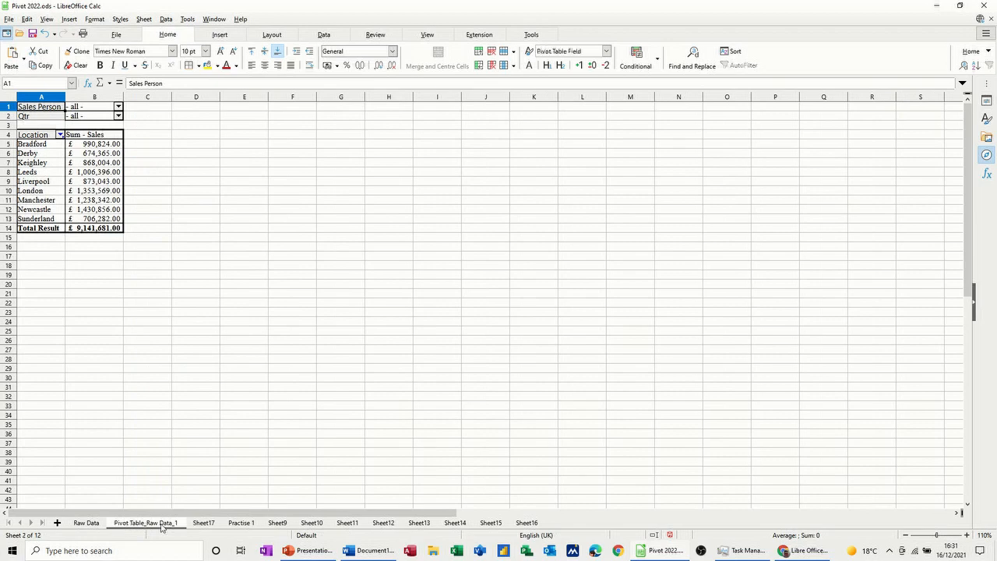